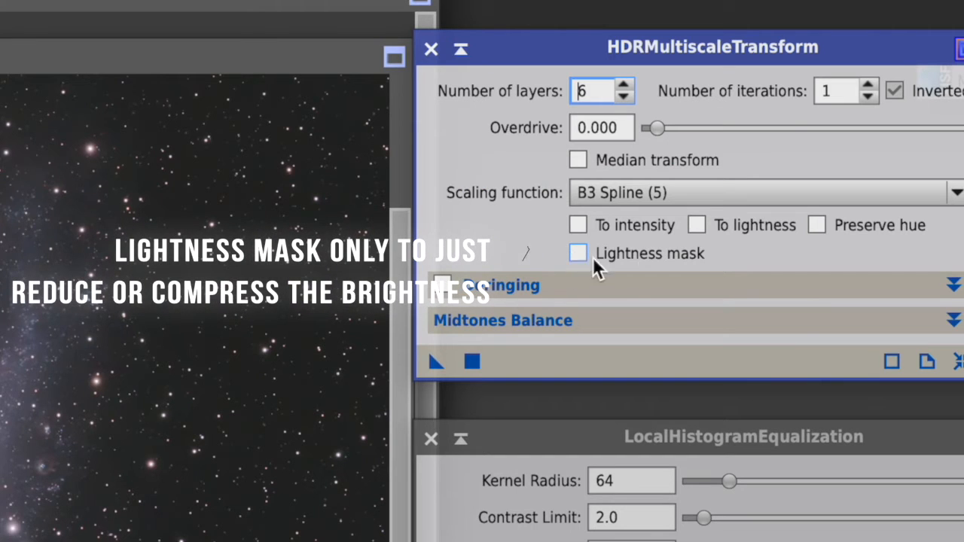
Apply a 9-layer HDRMultiscaleTransform with lightness mask to the galaxy, then close the console
{"action": "left_click", "coordinate": [578, 253]}
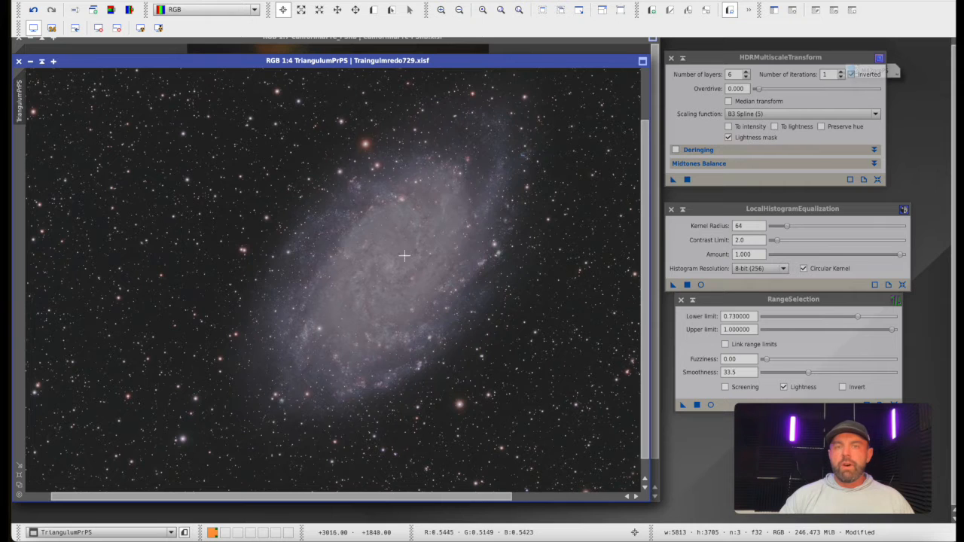
{"action": "left_click", "coordinate": [164, 9]}
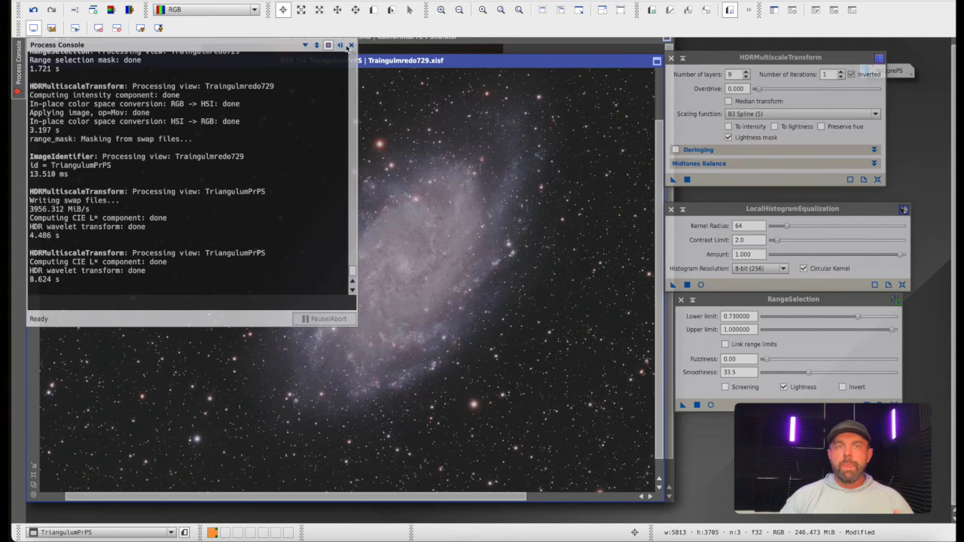
{"action": "left_click", "coordinate": [348, 43]}
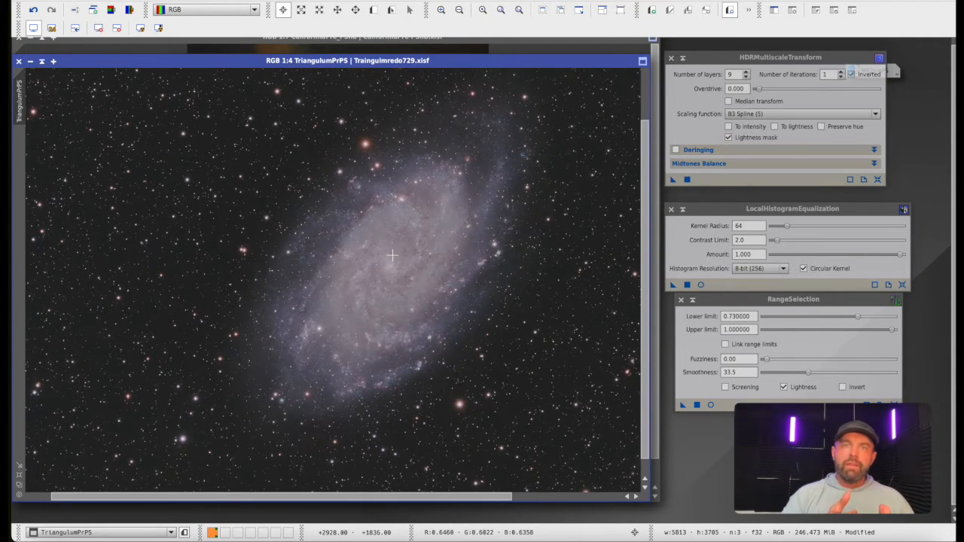
{"action": "mouse_move", "coordinate": [416, 266]}
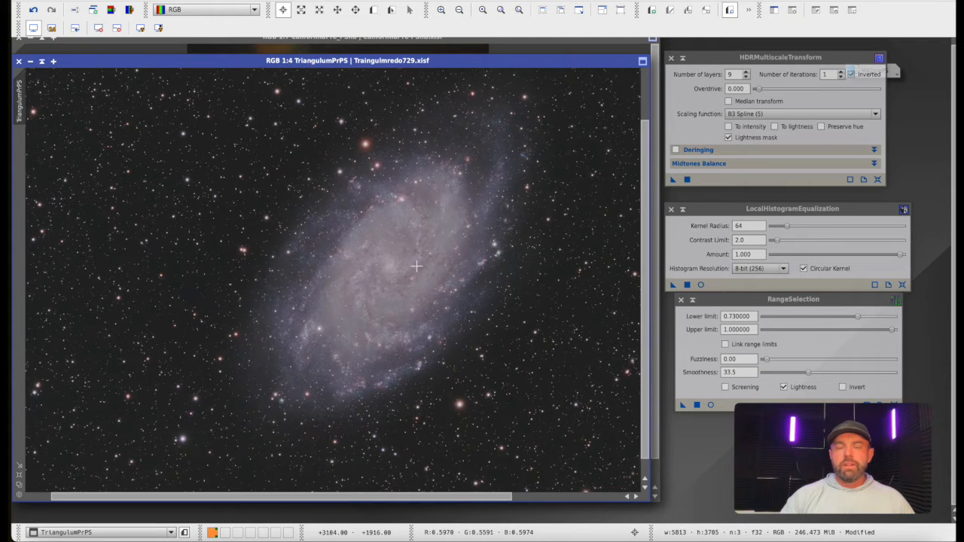
Enable To intensity in HDRMultiscaleTransform and reapply it to the Triangulum galaxy image
{"action": "left_click", "coordinate": [186, 6]}
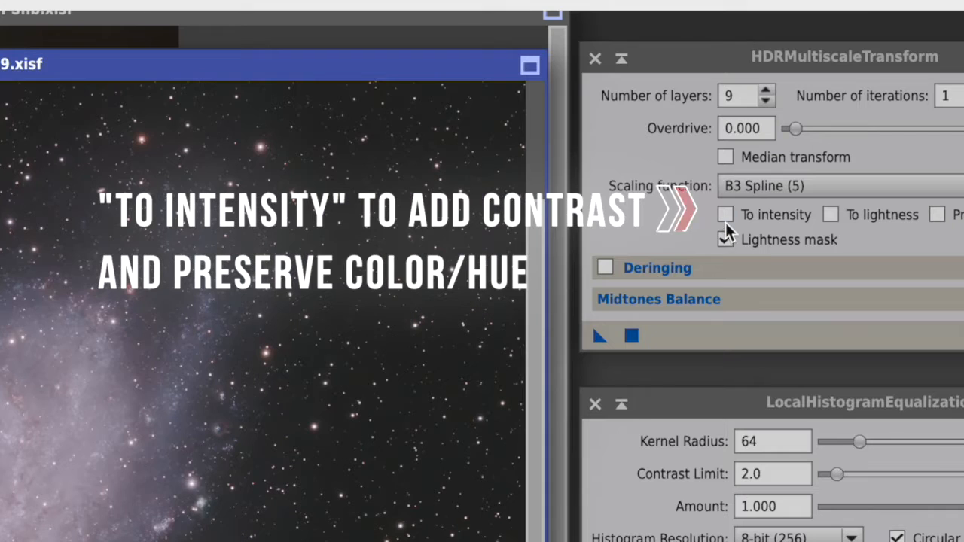
{"action": "mouse_move", "coordinate": [725, 215]}
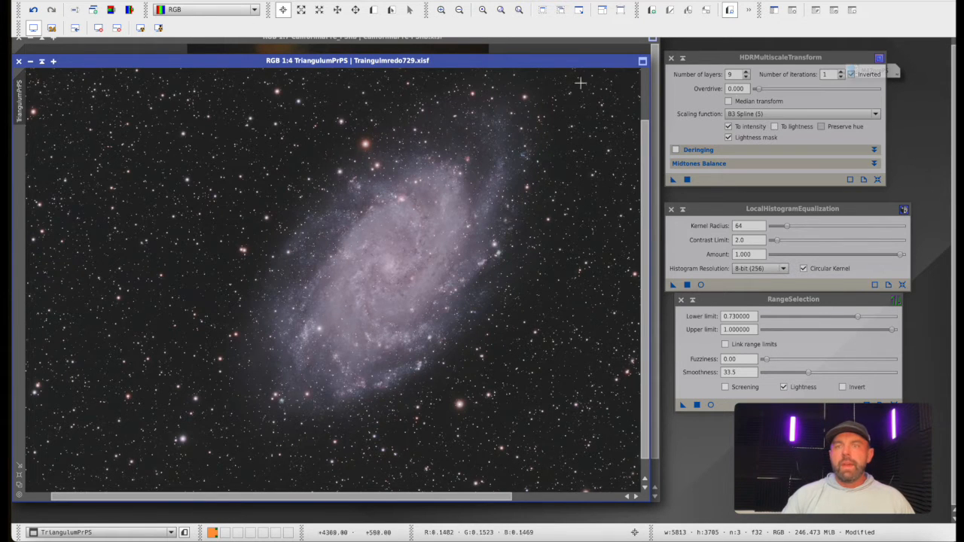
Switch the HDRMultiscaleTransform scaling function to Small Scale 32 (3)
{"action": "right_click", "coordinate": [188, 8]}
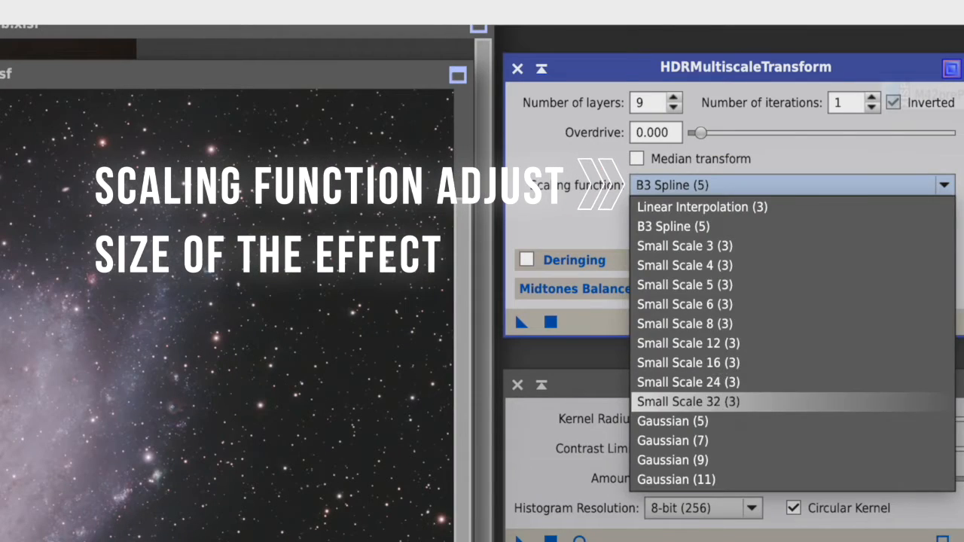
{"action": "left_click", "coordinate": [687, 401]}
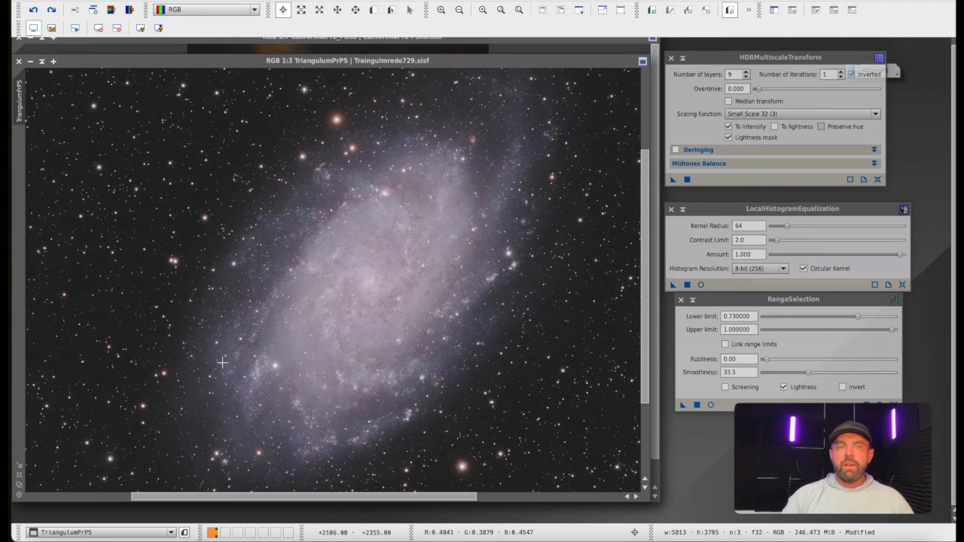
{"action": "mouse_move", "coordinate": [748, 300]}
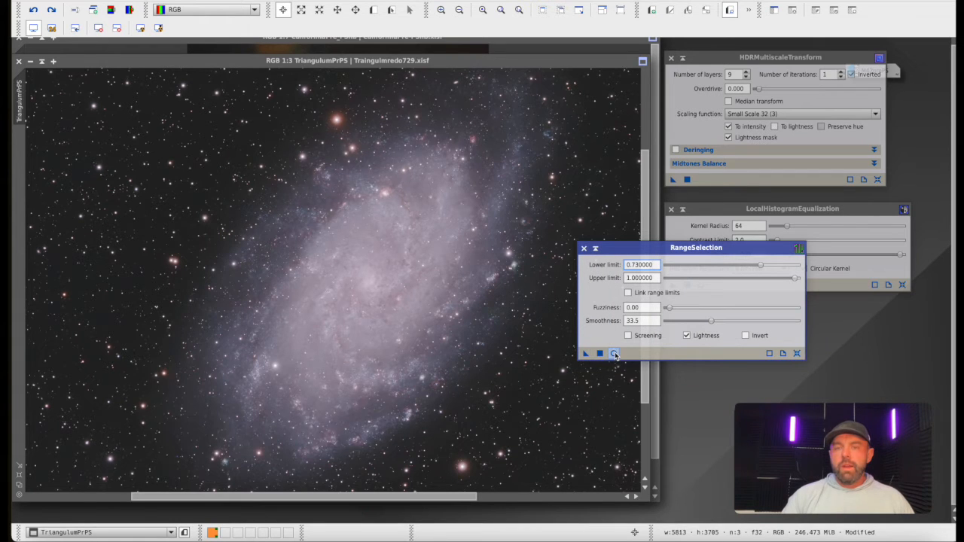
{"action": "mouse_move", "coordinate": [614, 353]}
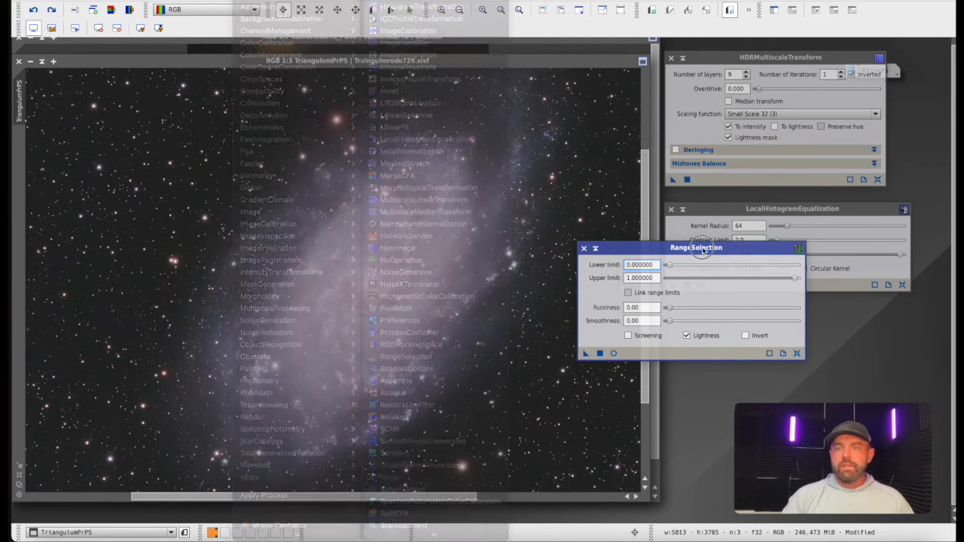
Reset RangeSelection to a 0–1 range with zero fuzziness and smoothness, with live preview on
{"action": "left_click", "coordinate": [613, 354]}
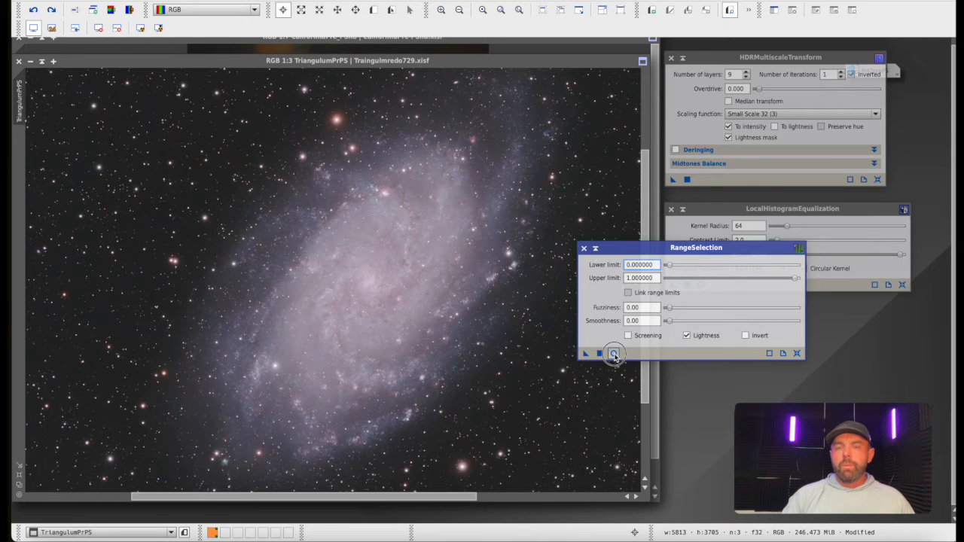
{"action": "left_click", "coordinate": [613, 354]}
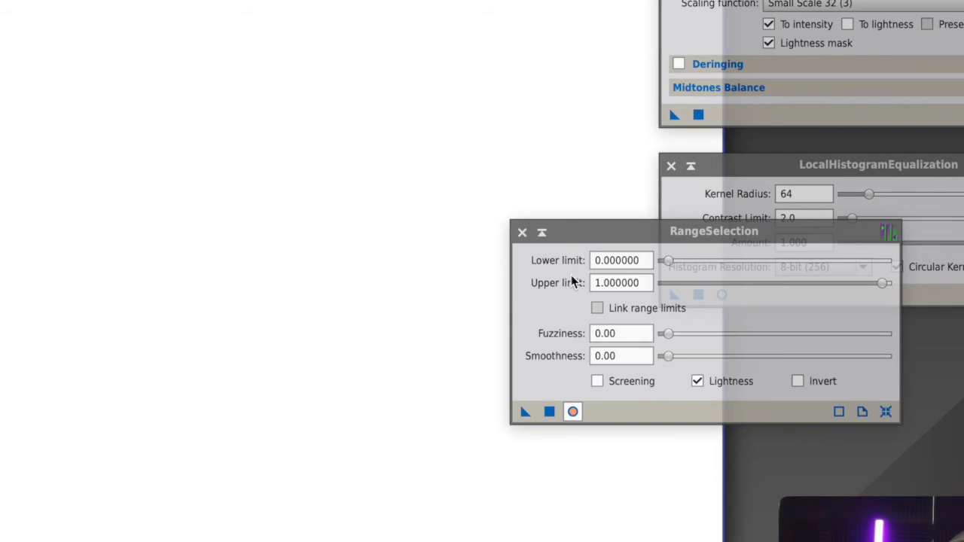
{"action": "mouse_move", "coordinate": [876, 311]}
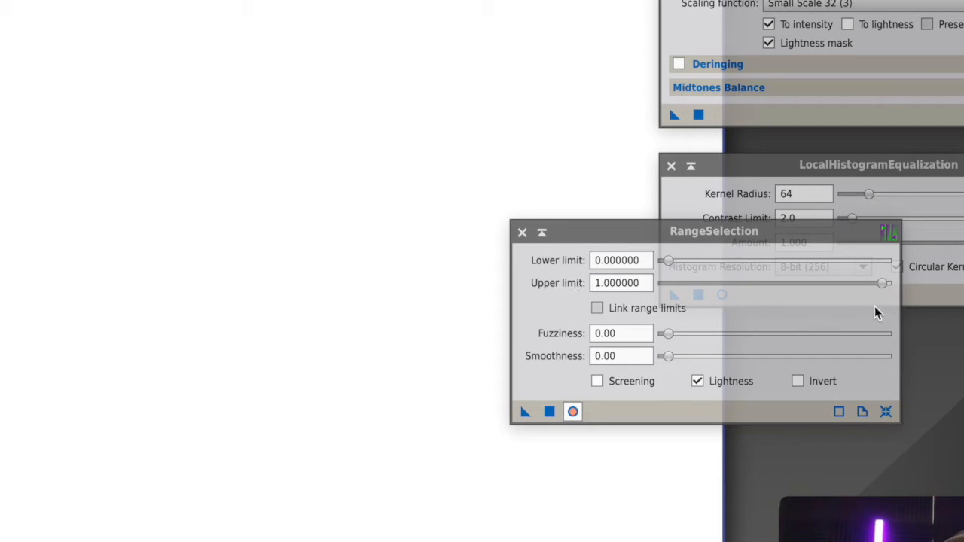
{"action": "mouse_move", "coordinate": [889, 304]}
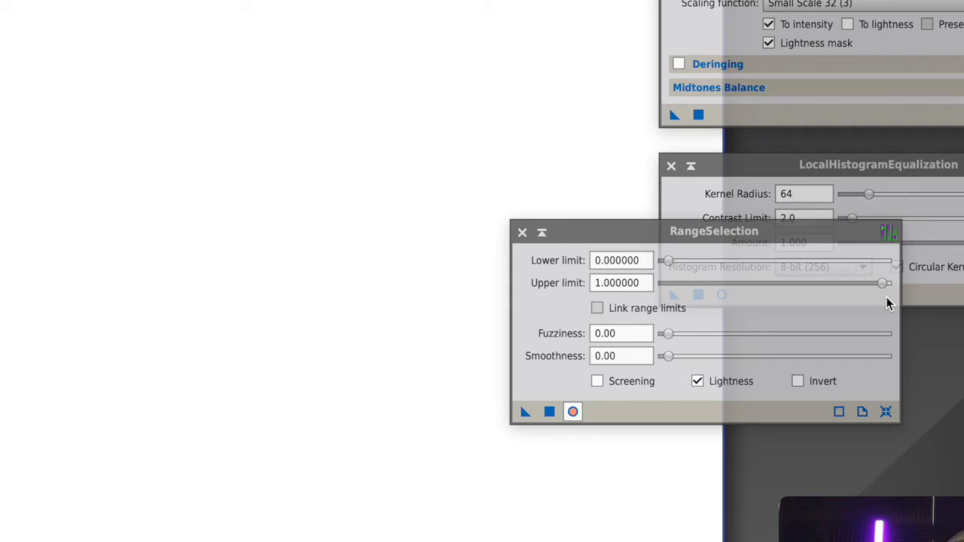
Raise the range mask lower limit to about 0.67 so only the core is selected
{"action": "left_click_drag", "start_coordinate": [666, 260], "coordinate": [683, 260]}
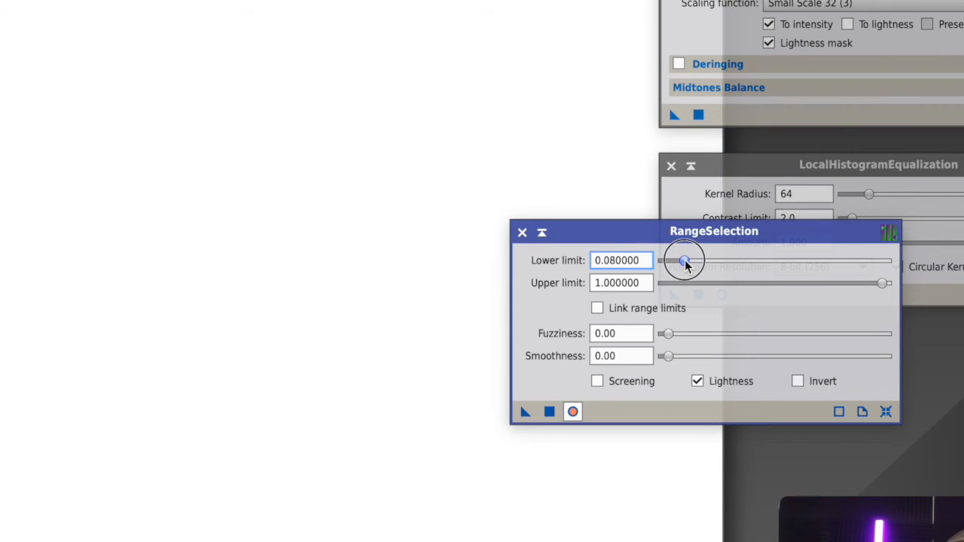
{"action": "left_click_drag", "start_coordinate": [686, 260], "coordinate": [738, 259]}
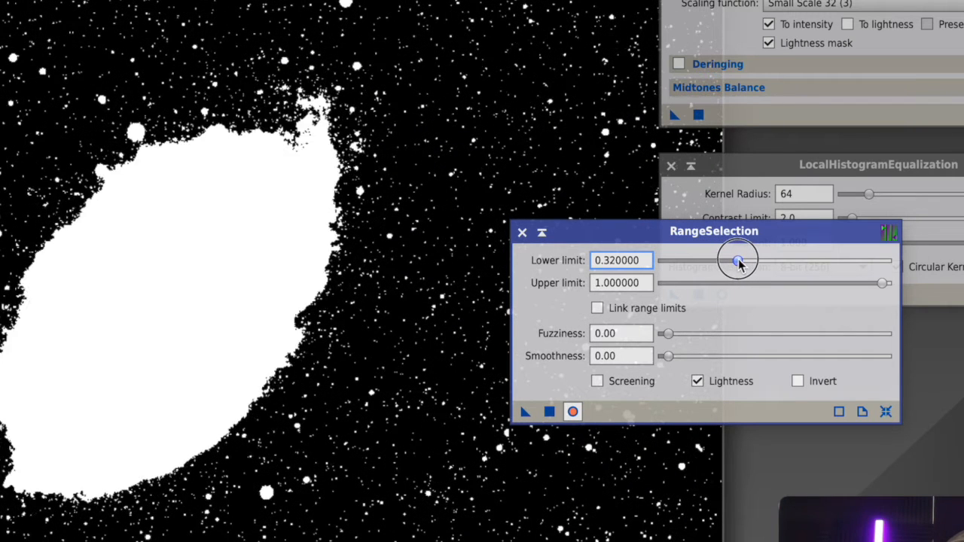
{"action": "left_click_drag", "start_coordinate": [736, 260], "coordinate": [782, 260]}
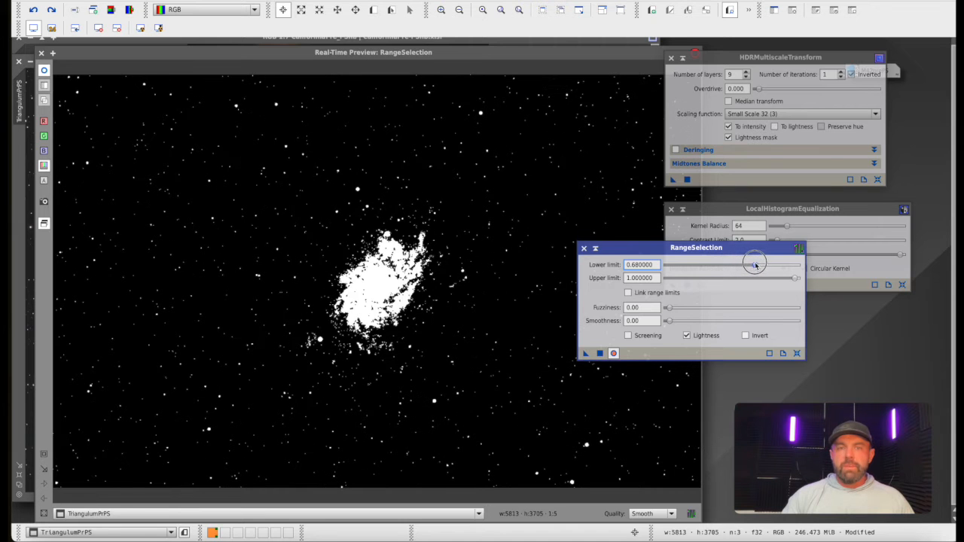
{"action": "left_click_drag", "start_coordinate": [756, 265], "coordinate": [753, 264]}
{"action": "type", "text": "0.5"}
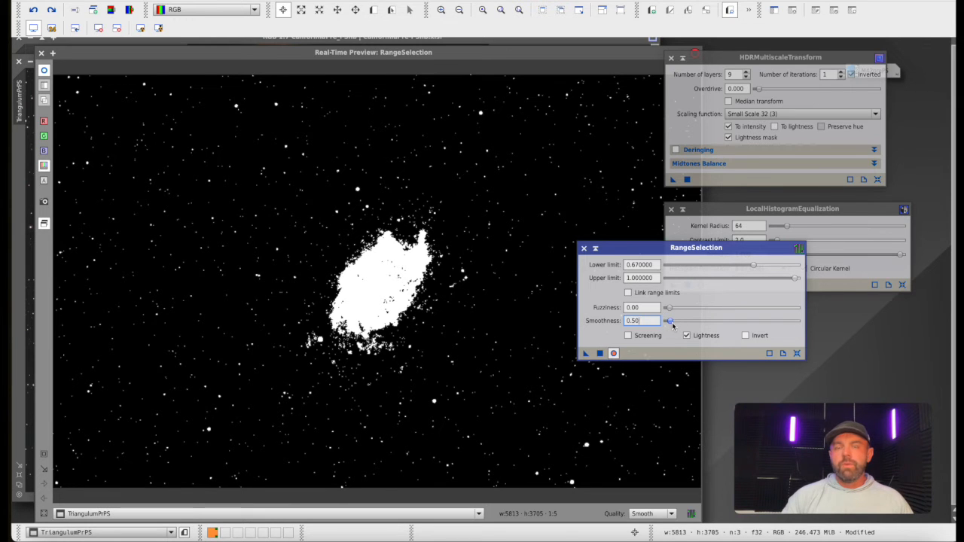
Set mask smoothness to 45 and settle the lower limit near 0.66, with fuzziness at zero
{"action": "left_click_drag", "start_coordinate": [669, 320], "coordinate": [738, 322]}
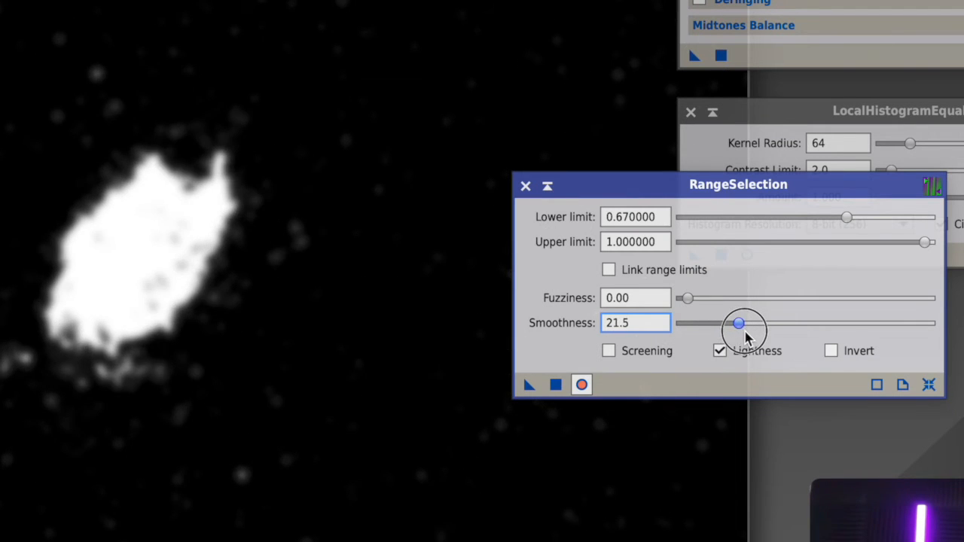
{"action": "left_click_drag", "start_coordinate": [738, 323], "coordinate": [761, 323]}
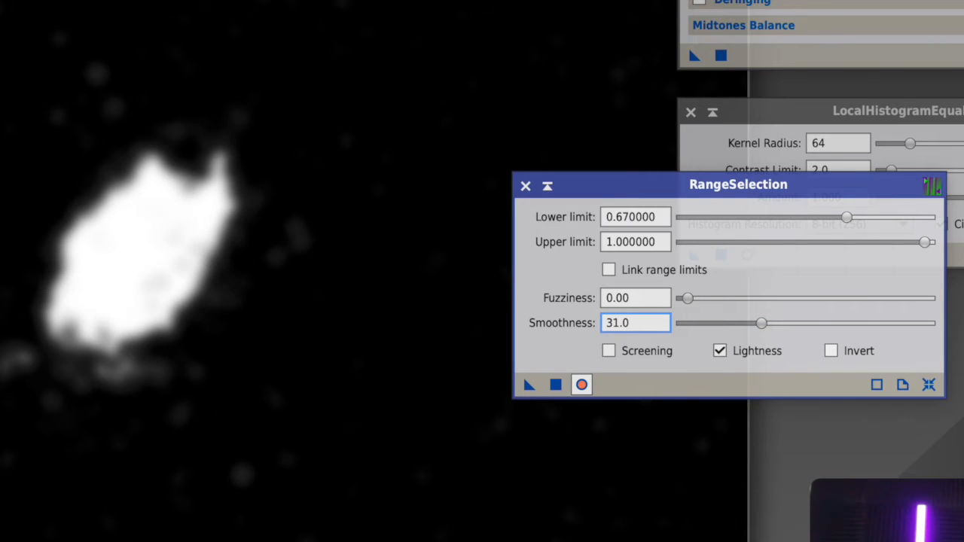
{"action": "left_click_drag", "start_coordinate": [761, 324], "coordinate": [717, 319]}
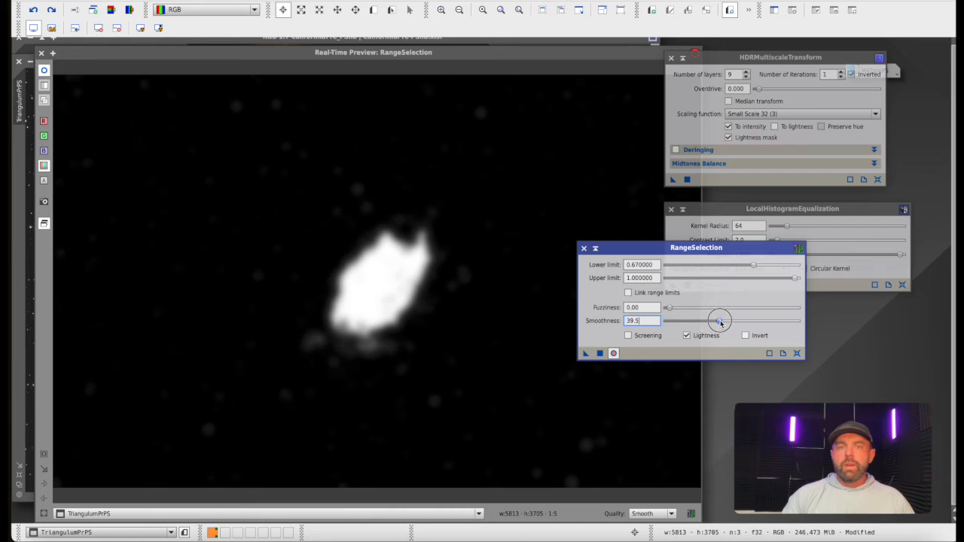
{"action": "left_click_drag", "start_coordinate": [720, 320], "coordinate": [727, 320]}
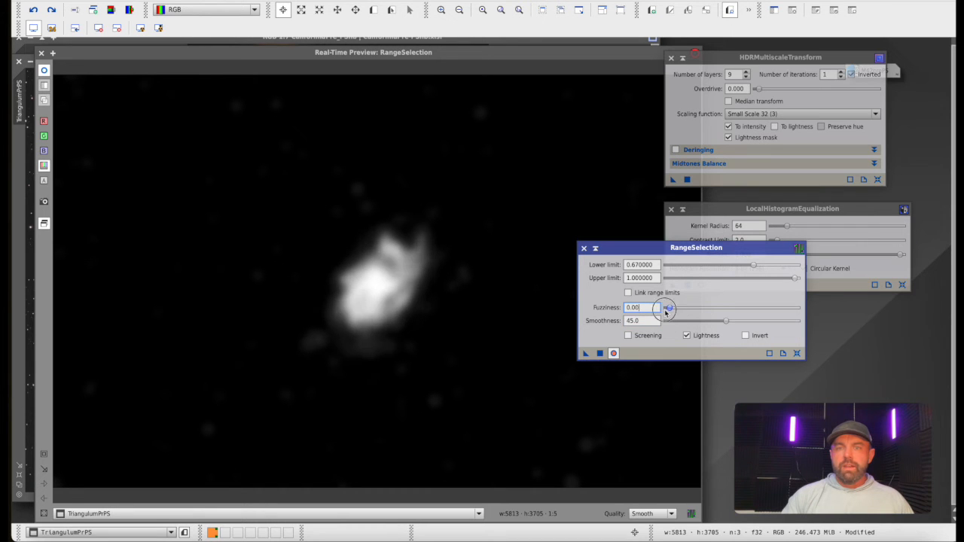
{"action": "left_click_drag", "start_coordinate": [753, 265], "coordinate": [749, 264]}
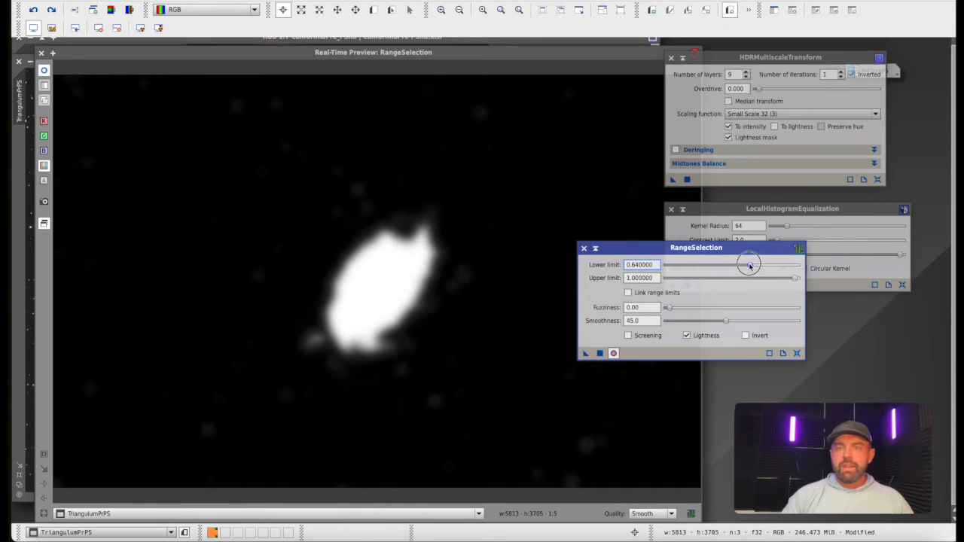
{"action": "left_click_drag", "start_coordinate": [668, 307], "coordinate": [702, 308]}
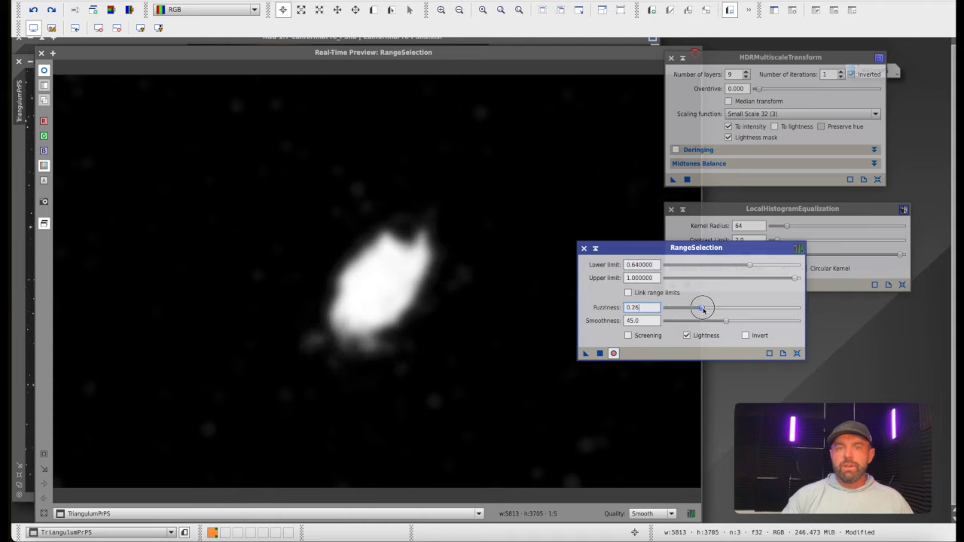
{"action": "left_click_drag", "start_coordinate": [702, 308], "coordinate": [681, 310]}
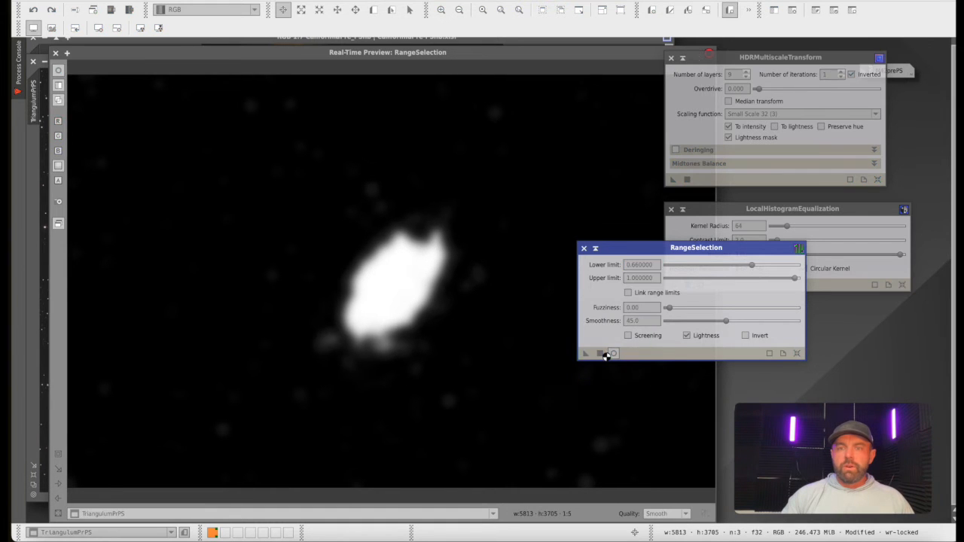
Generate range_mask and show it overlaid on the Triangulum image
{"action": "left_click", "coordinate": [602, 352]}
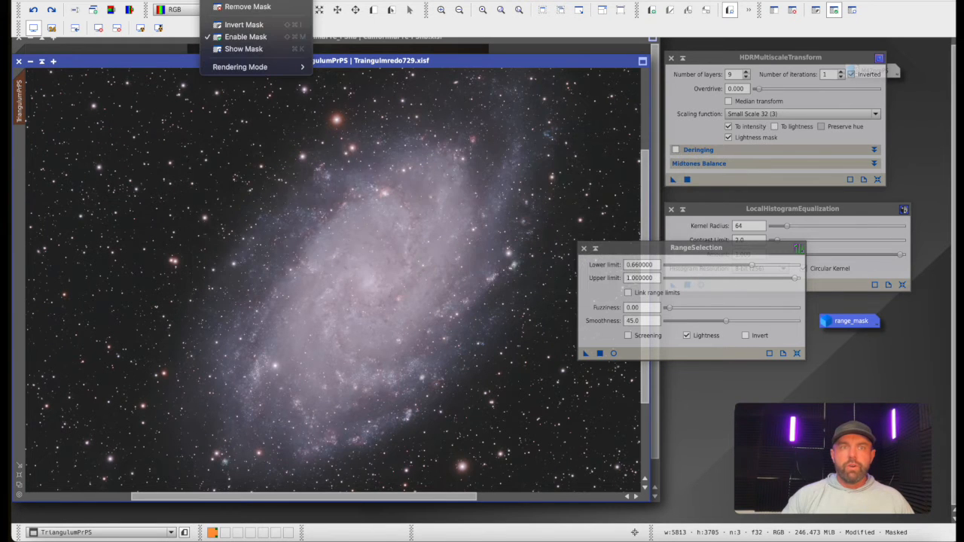
{"action": "left_click", "coordinate": [244, 49]}
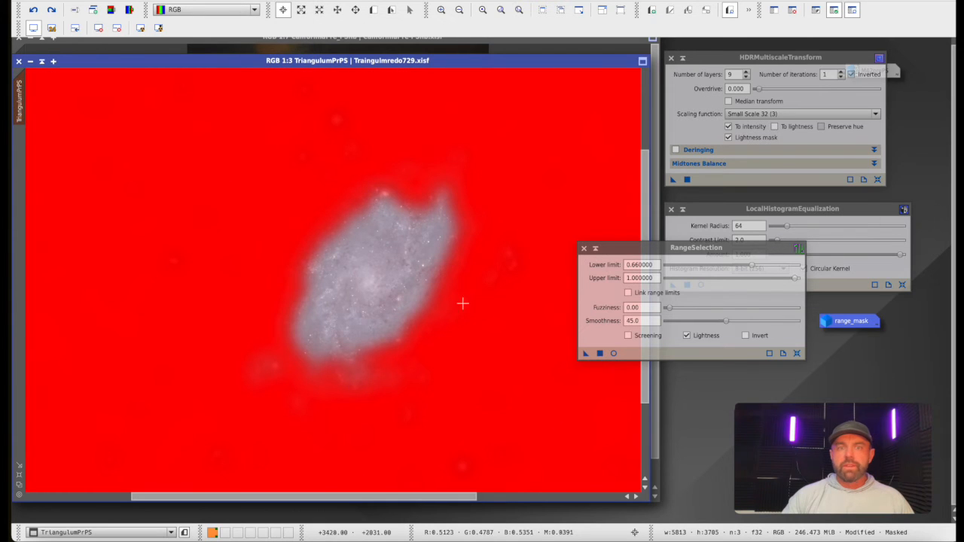
{"action": "mouse_move", "coordinate": [364, 279]}
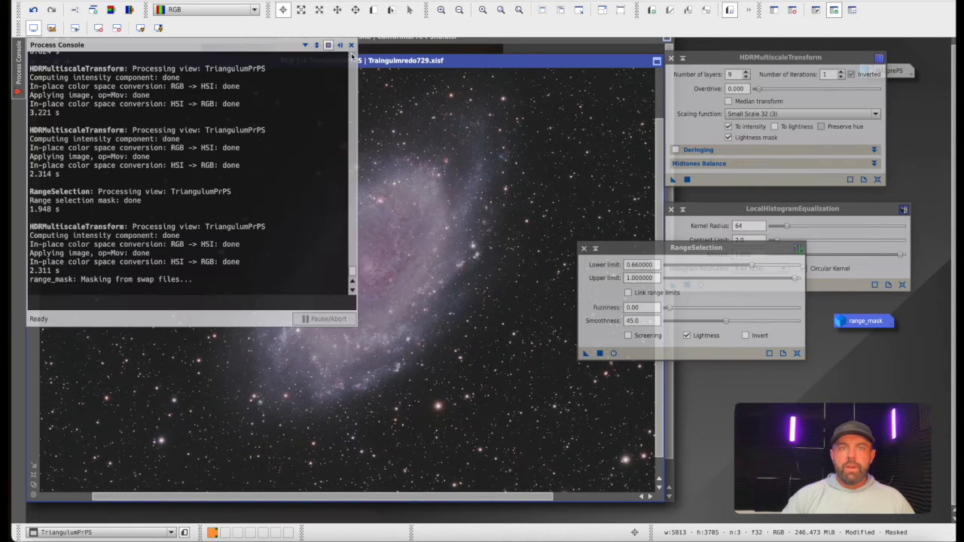
Close the Process Console and bring up the California Nebula SHO image
{"action": "left_click", "coordinate": [350, 45]}
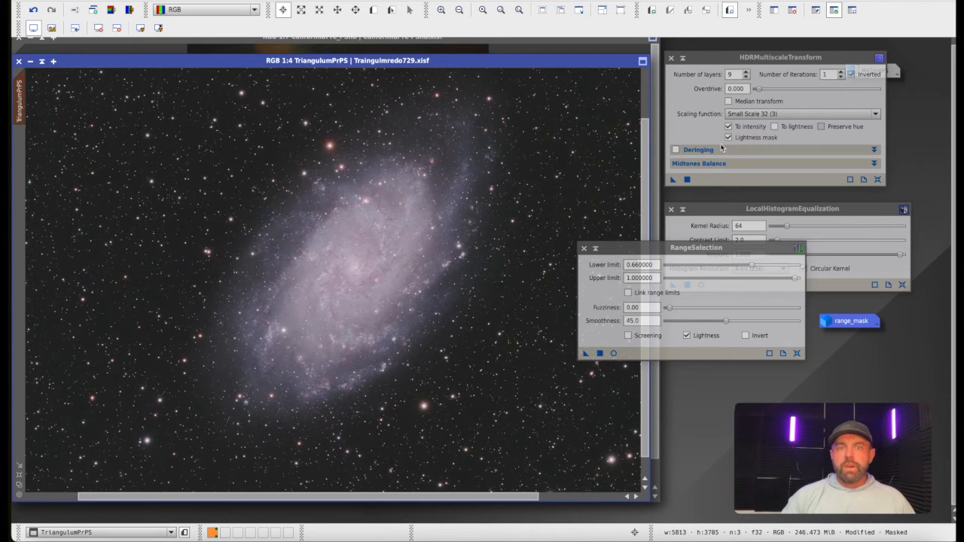
{"action": "left_click", "coordinate": [804, 113]}
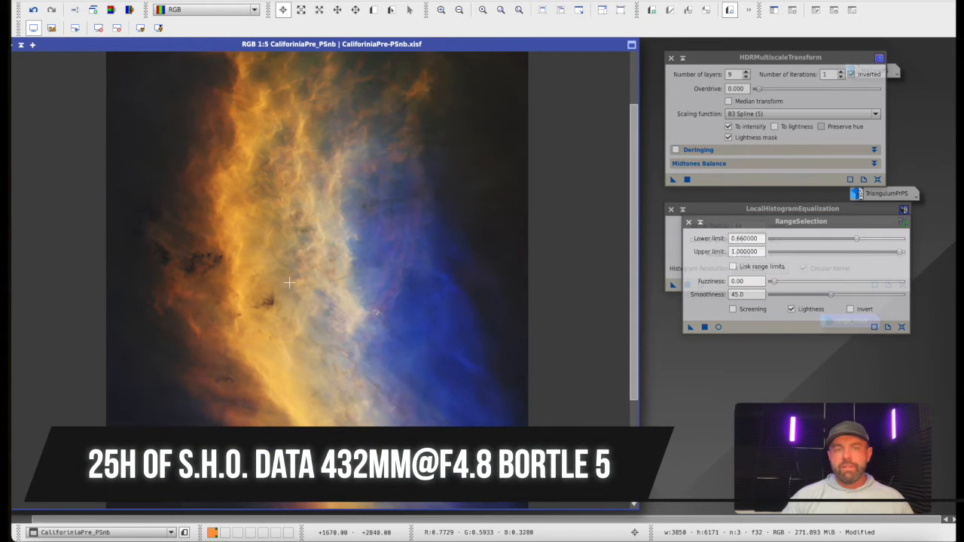
{"action": "mouse_move", "coordinate": [277, 284]}
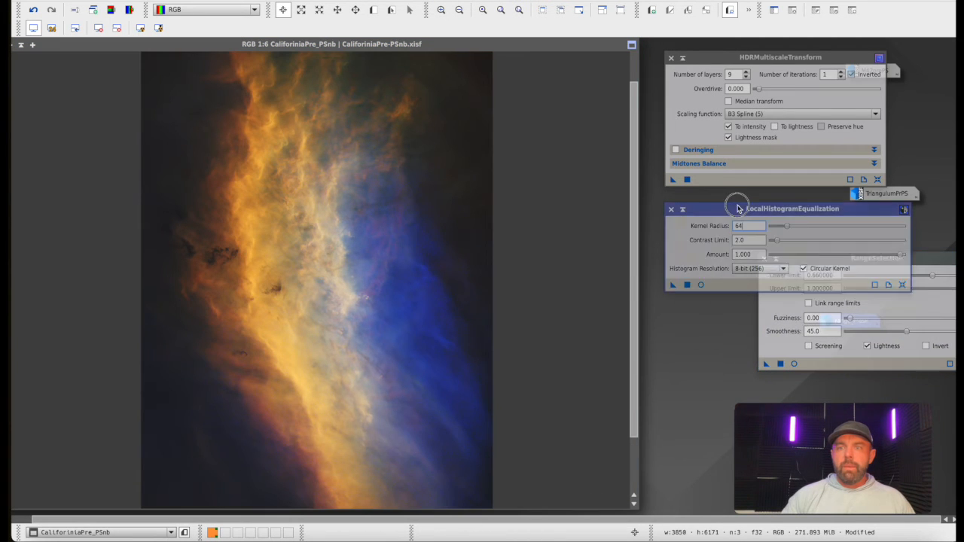
Rearrange the process windows and lower LocalHistogramEqualization Amount from 1.000 to about 0.300
{"action": "left_click_drag", "start_coordinate": [738, 208], "coordinate": [652, 194]}
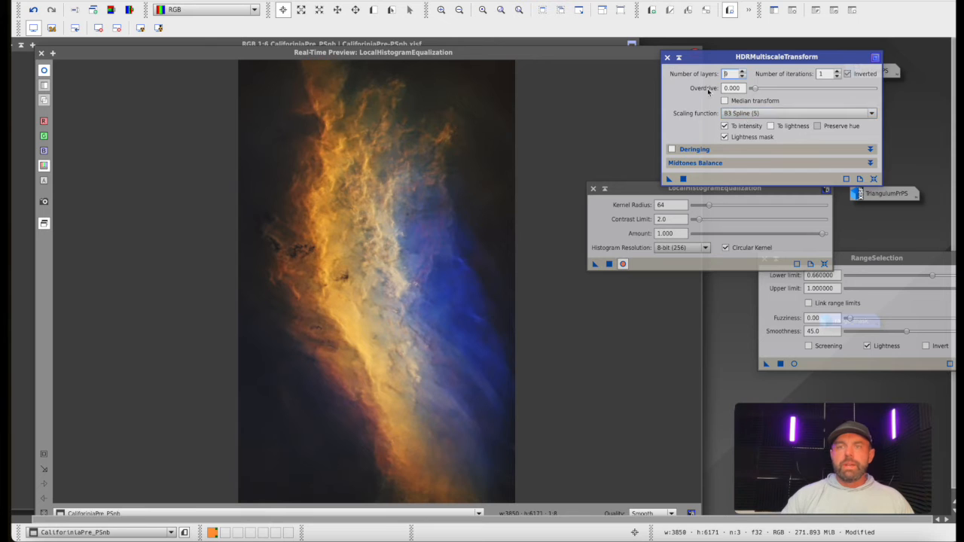
{"action": "left_click_drag", "start_coordinate": [776, 56], "coordinate": [868, 59]}
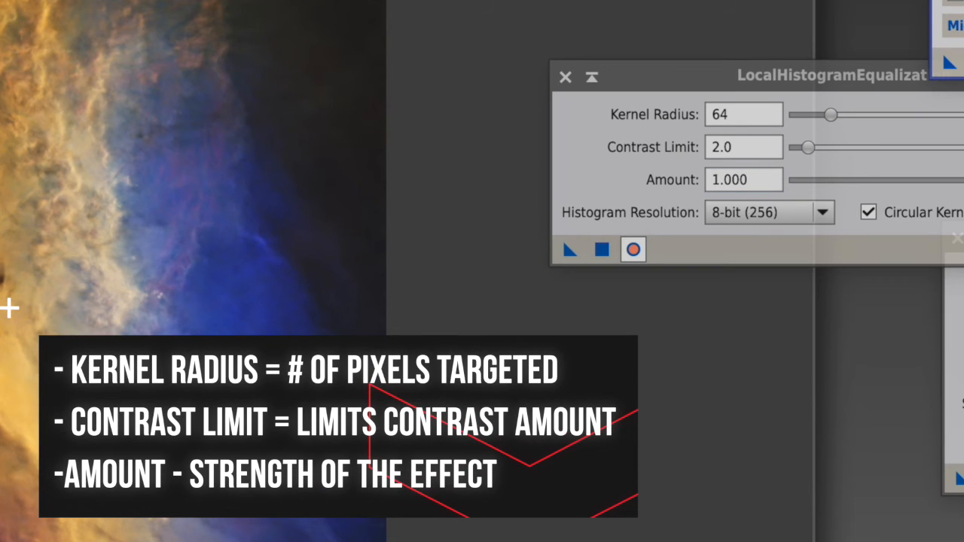
{"action": "mouse_move", "coordinate": [868, 109]}
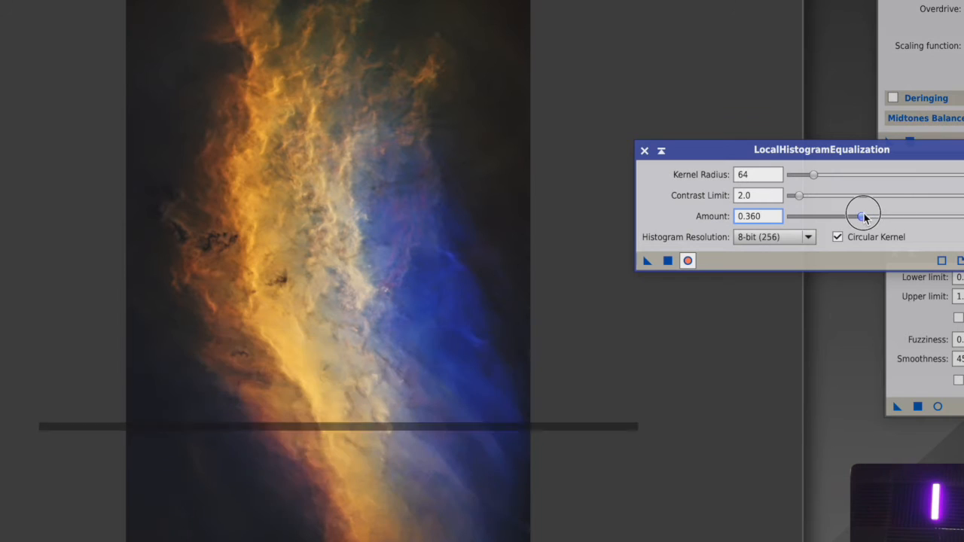
{"action": "left_click_drag", "start_coordinate": [862, 216], "coordinate": [841, 216]}
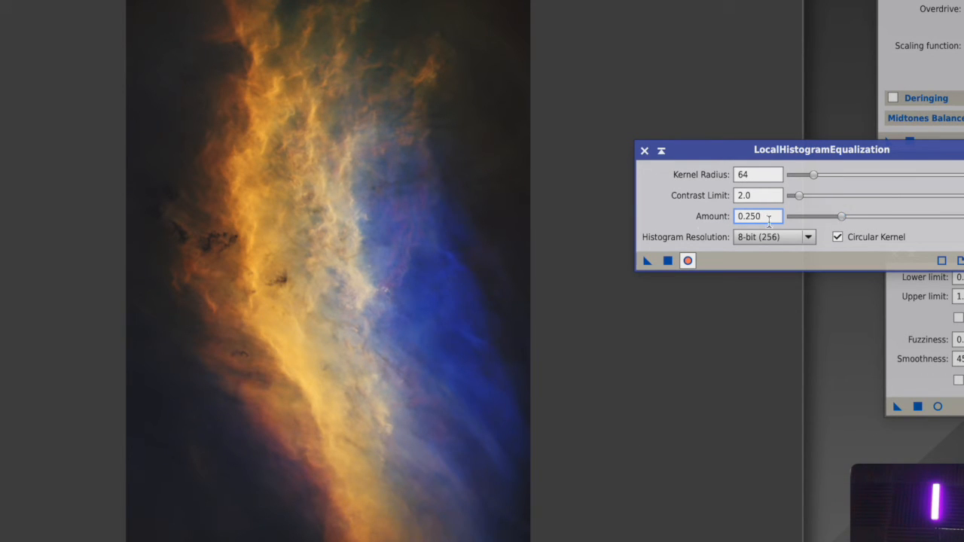
{"action": "left_click", "coordinate": [687, 261]}
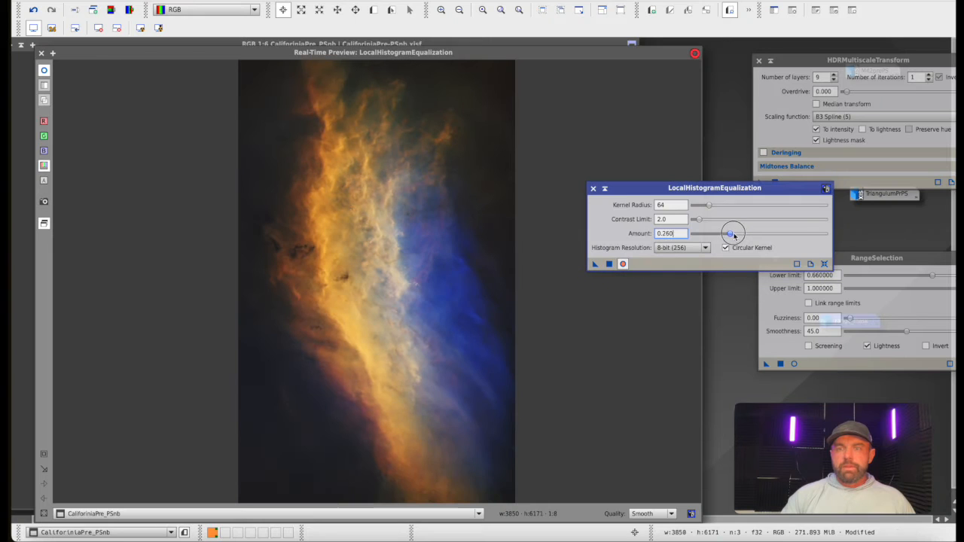
{"action": "left_click_drag", "start_coordinate": [731, 234], "coordinate": [736, 233]}
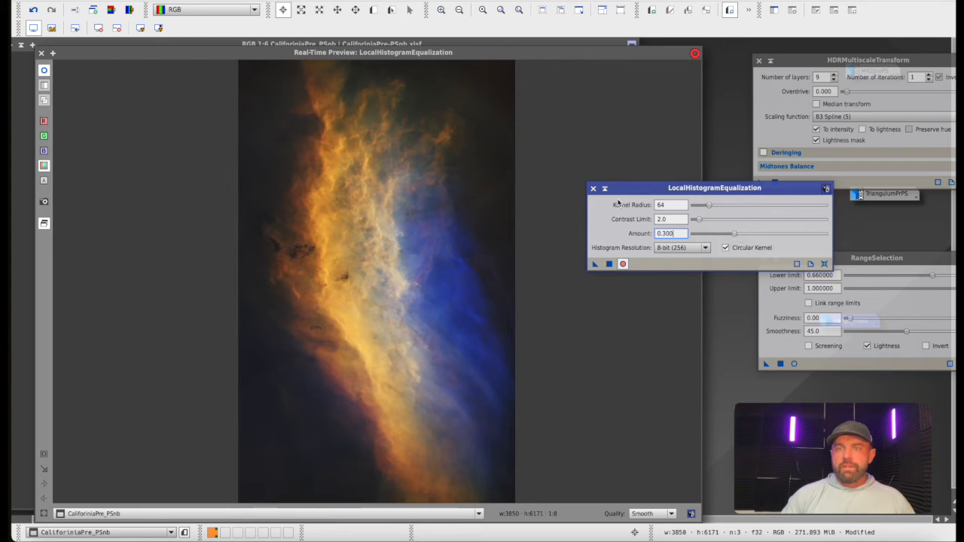
{"action": "mouse_move", "coordinate": [674, 204]}
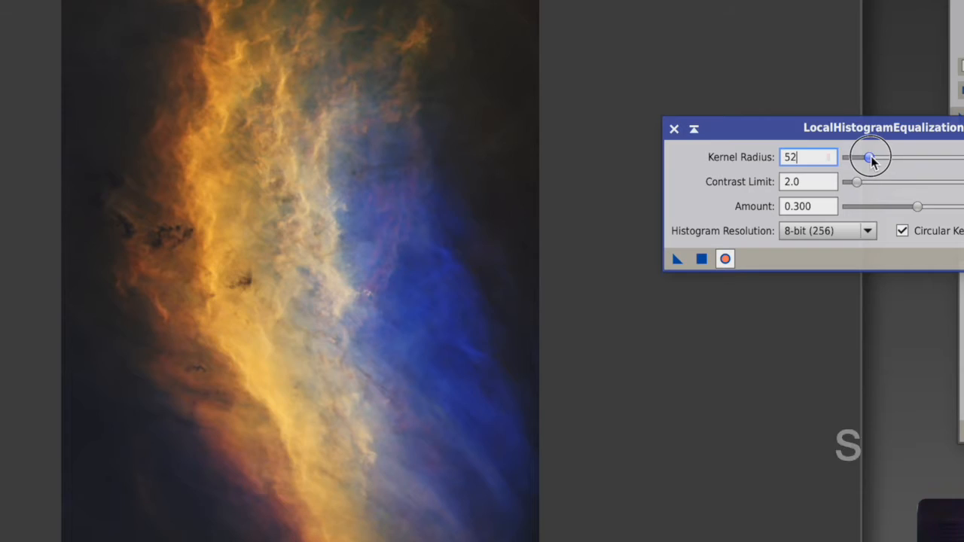
Sweep the kernel radius between about 50 and 200, settle at 132, and compare with preview toggled
{"action": "left_click_drag", "start_coordinate": [870, 158], "coordinate": [937, 158]}
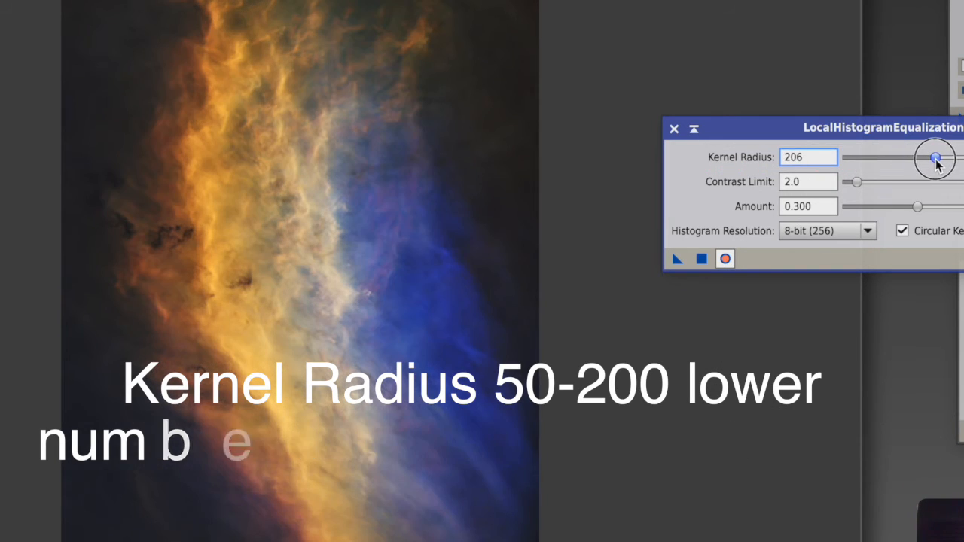
{"action": "left_click_drag", "start_coordinate": [936, 158], "coordinate": [932, 158]}
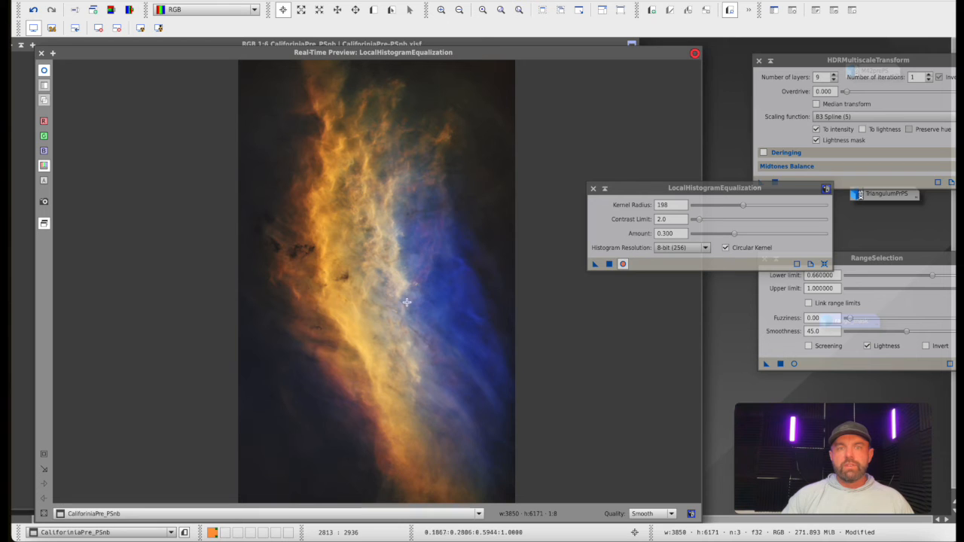
{"action": "left_click_drag", "start_coordinate": [744, 205], "coordinate": [737, 205]}
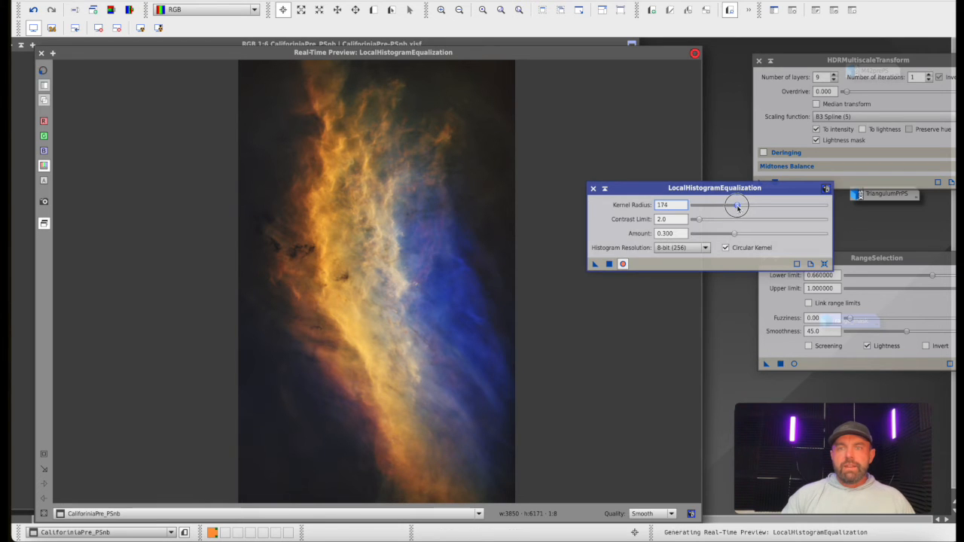
{"action": "left_click_drag", "start_coordinate": [739, 204], "coordinate": [731, 204]}
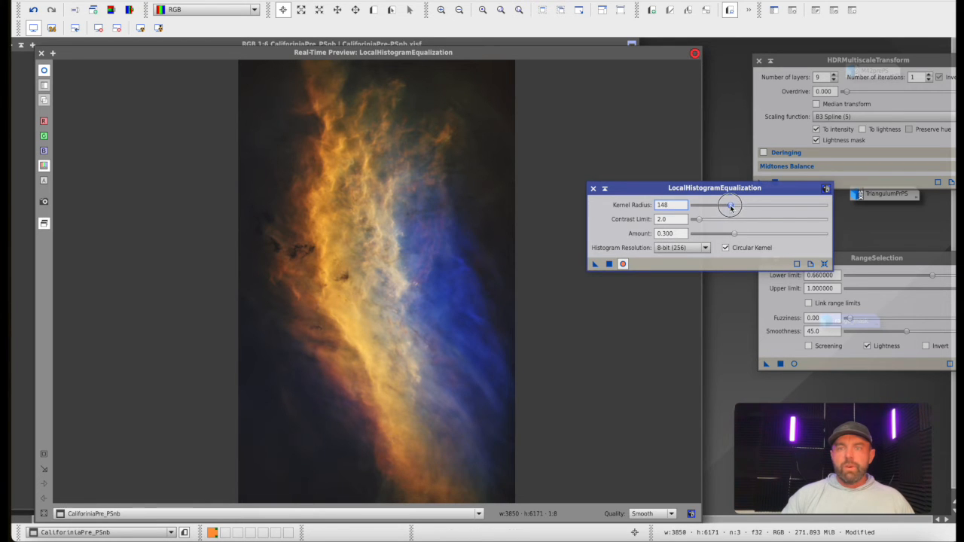
{"action": "left_click_drag", "start_coordinate": [733, 205], "coordinate": [724, 205]}
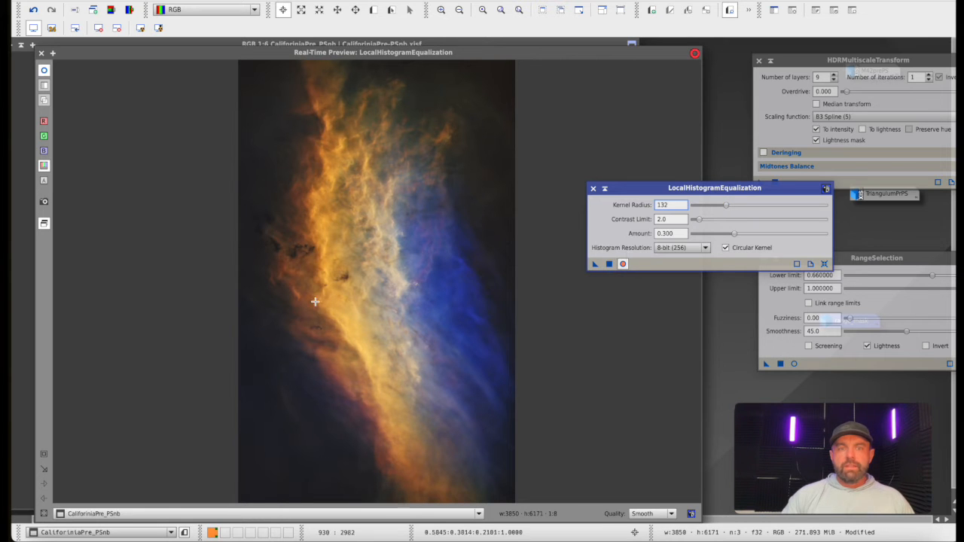
{"action": "left_click", "coordinate": [624, 263]}
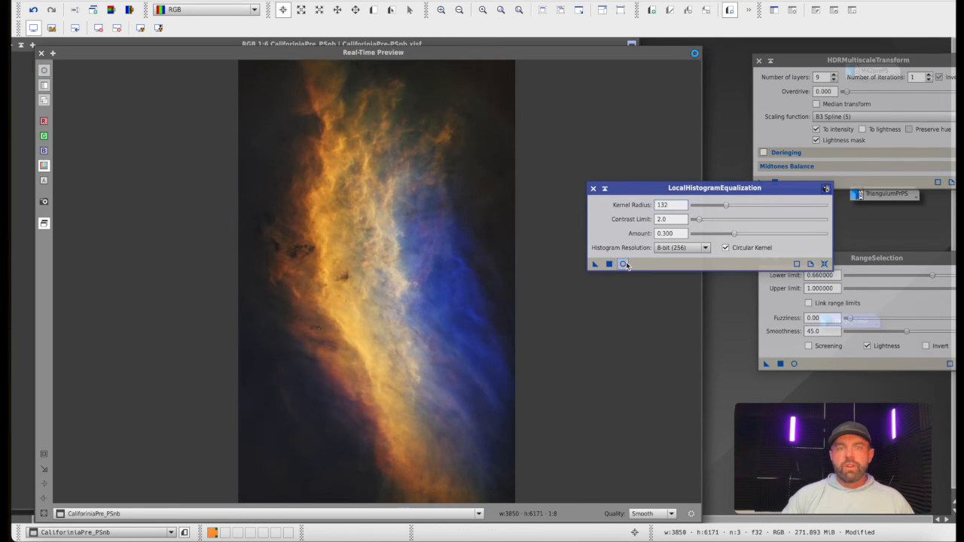
{"action": "left_click", "coordinate": [623, 263]}
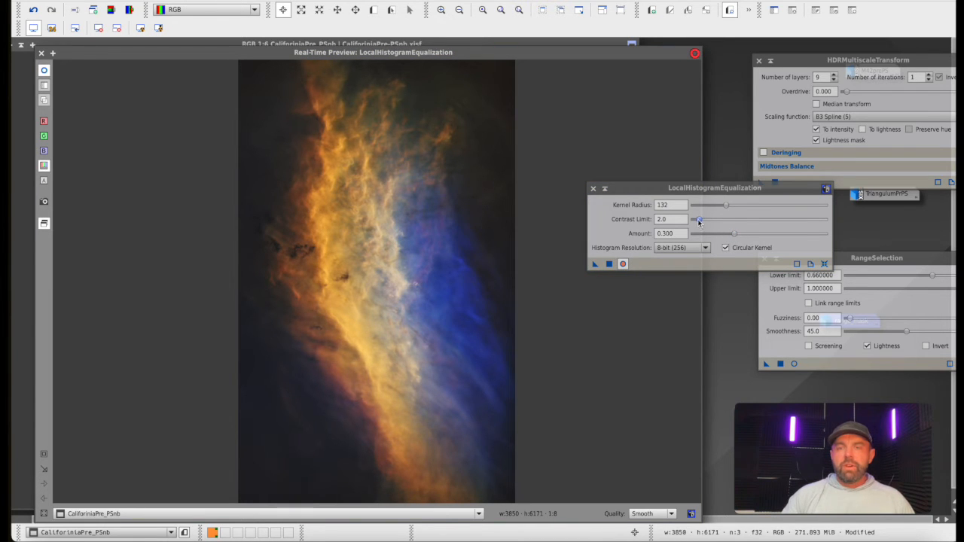
{"action": "mouse_move", "coordinate": [699, 219]}
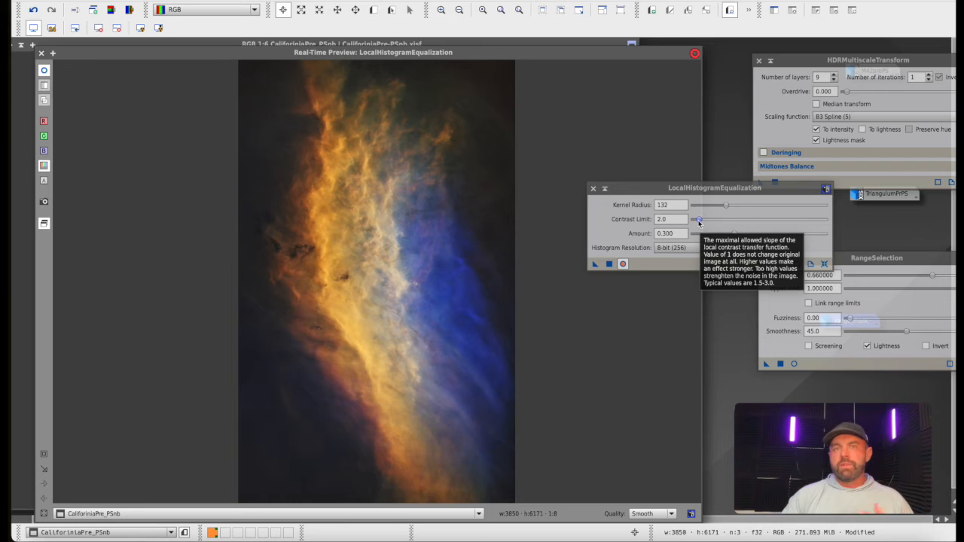
Try contrast limits 1.0 and 3.0, return to 2.0, and set Amount to 0.240
{"action": "left_click_drag", "start_coordinate": [699, 219], "coordinate": [694, 219]}
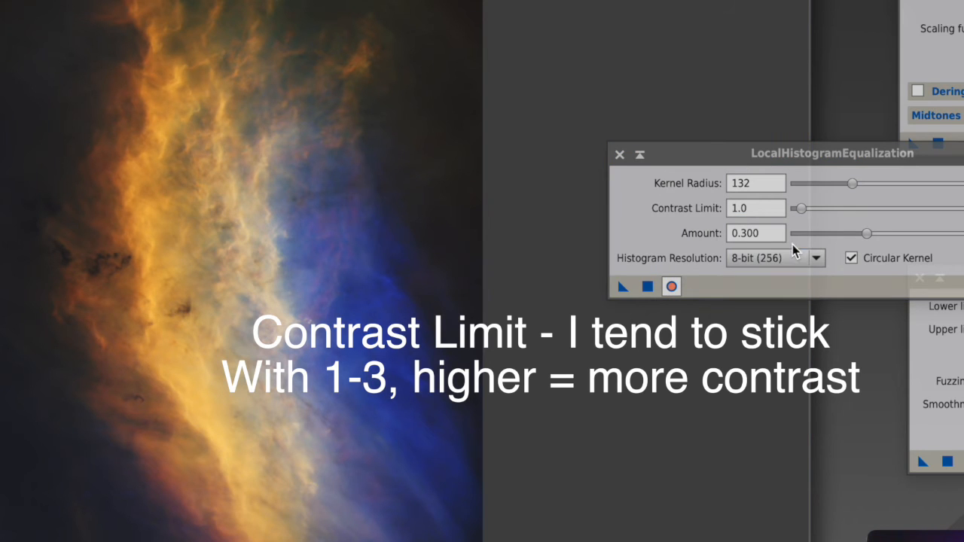
{"action": "left_click_drag", "start_coordinate": [800, 209], "coordinate": [806, 209]}
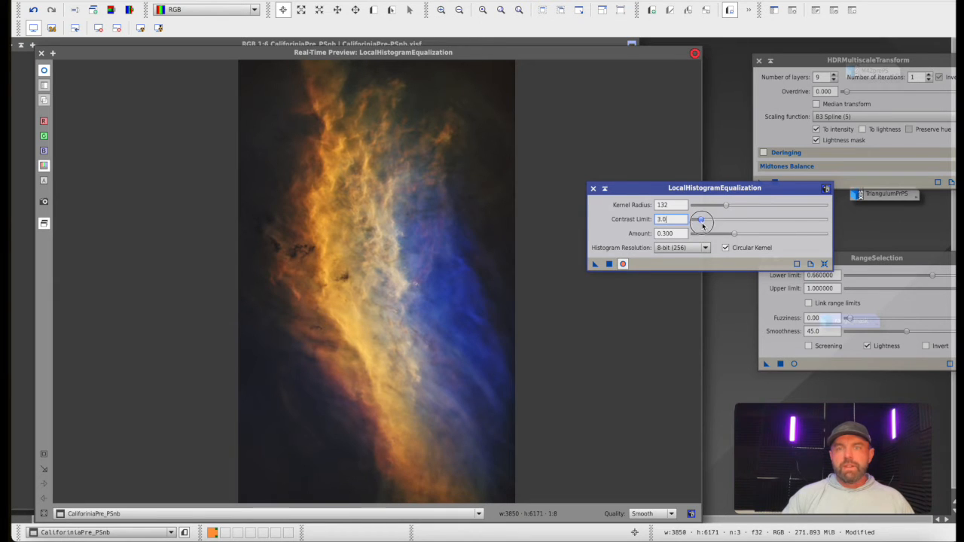
{"action": "left_click_drag", "start_coordinate": [700, 219], "coordinate": [824, 219]}
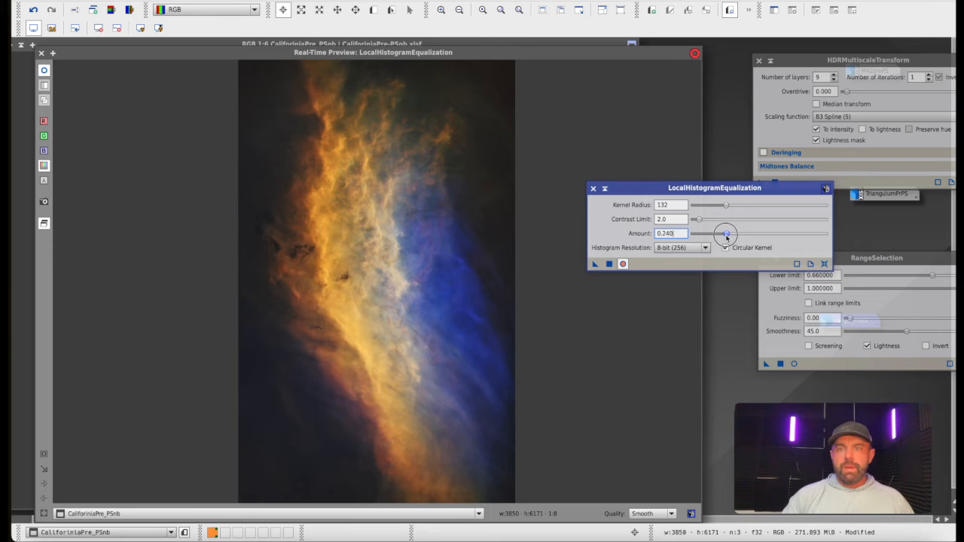
{"action": "left_click", "coordinate": [725, 247]}
{"action": "type", "text": "170"}
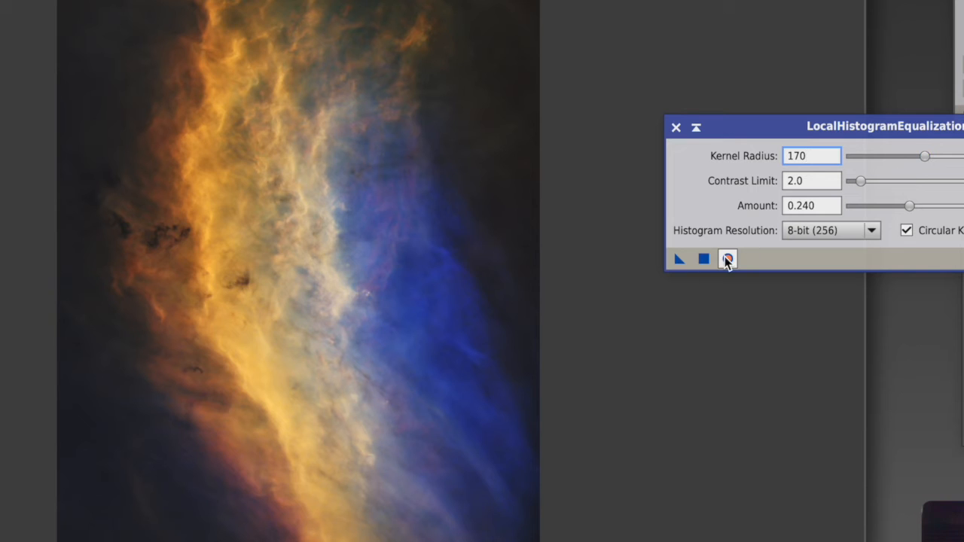
Toggle the real-time preview and set the LocalHistogramEqualization kernel radius to 200
{"action": "left_click", "coordinate": [725, 259]}
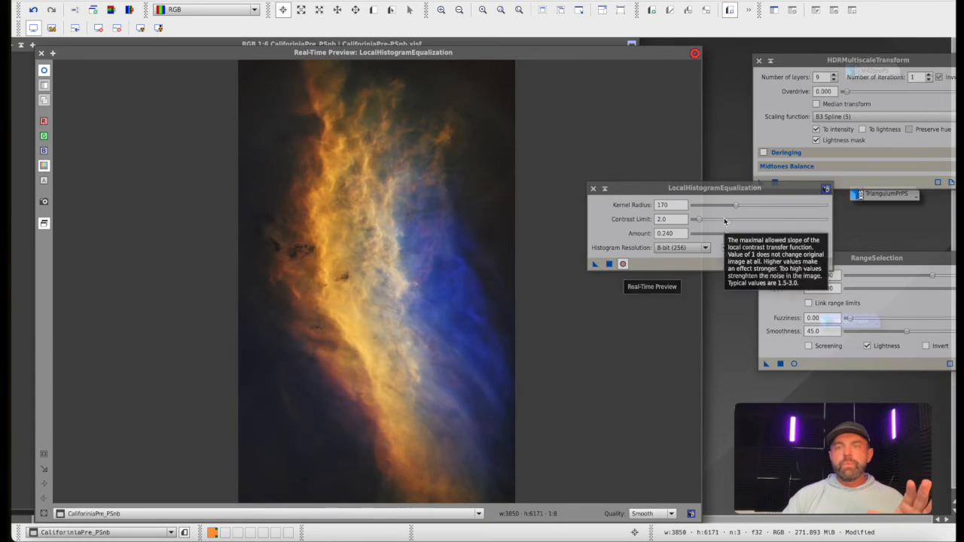
{"action": "left_click_drag", "start_coordinate": [736, 204], "coordinate": [744, 204]}
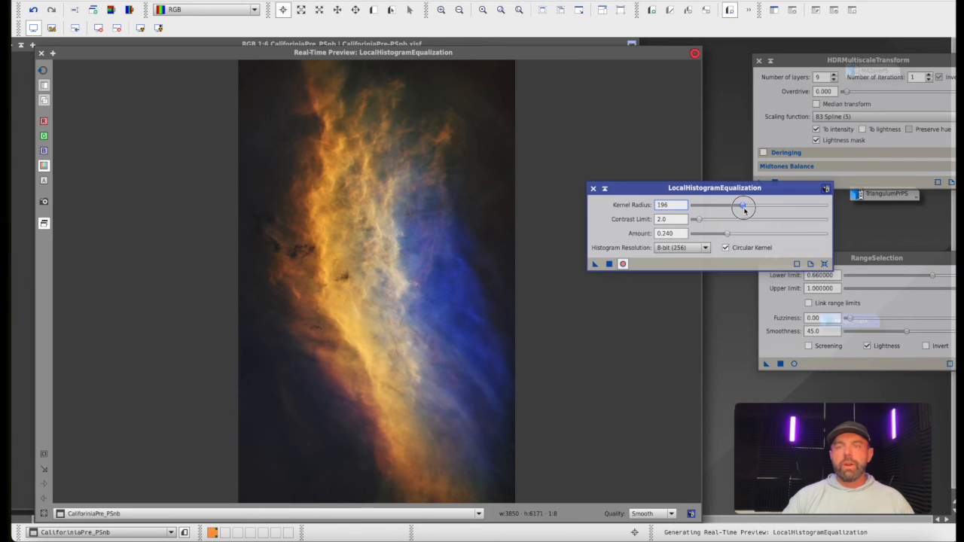
{"action": "left_click_drag", "start_coordinate": [745, 204], "coordinate": [746, 205]}
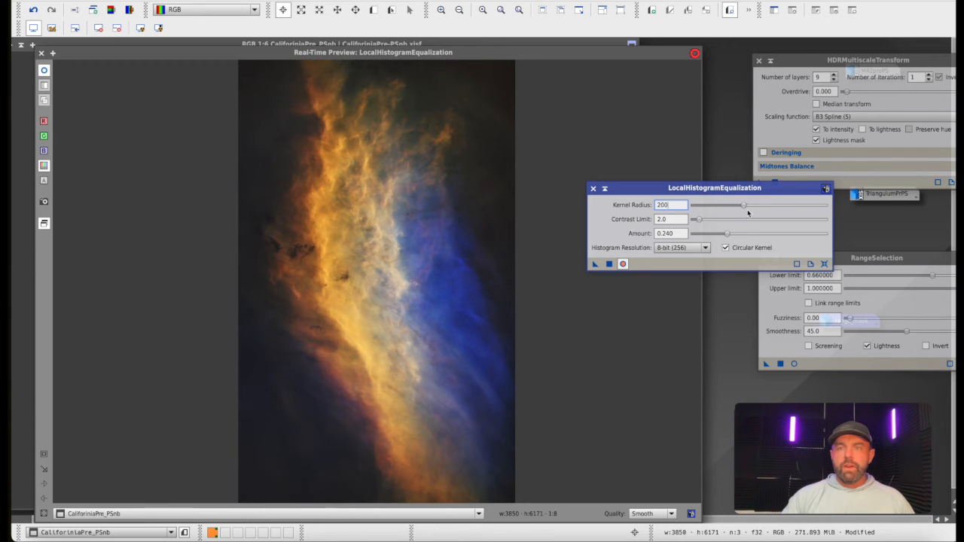
{"action": "left_click_drag", "start_coordinate": [744, 205], "coordinate": [713, 205]}
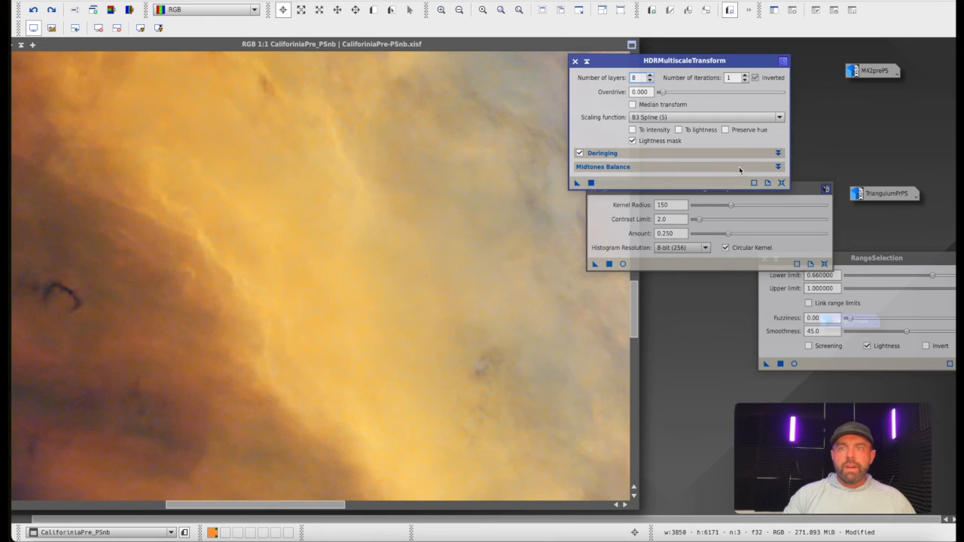
Expand the HDRMultiscaleTransform Deringing section and set small-scale deringing from 0.000 to 0.100
{"action": "left_click", "coordinate": [777, 153]}
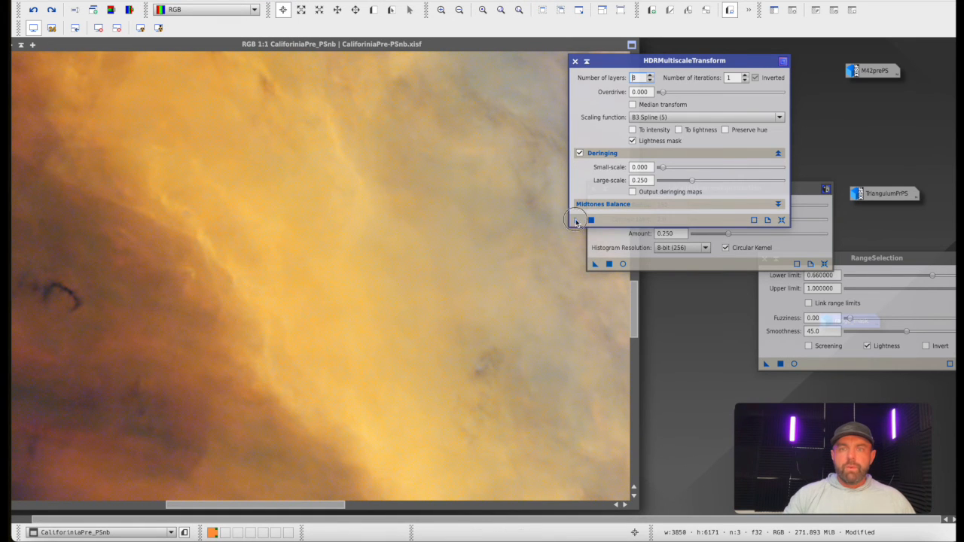
{"action": "left_click", "coordinate": [592, 219]}
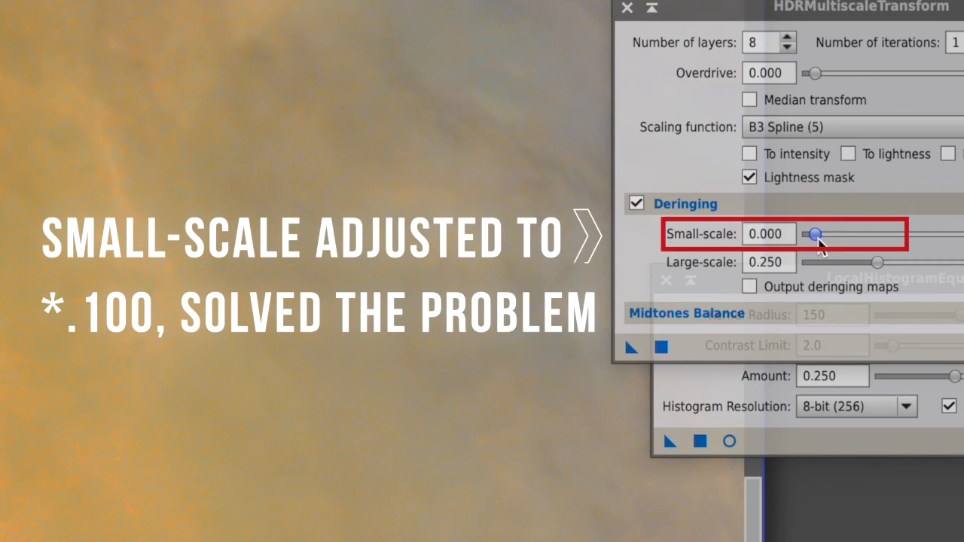
{"action": "left_click_drag", "start_coordinate": [815, 234], "coordinate": [839, 234]}
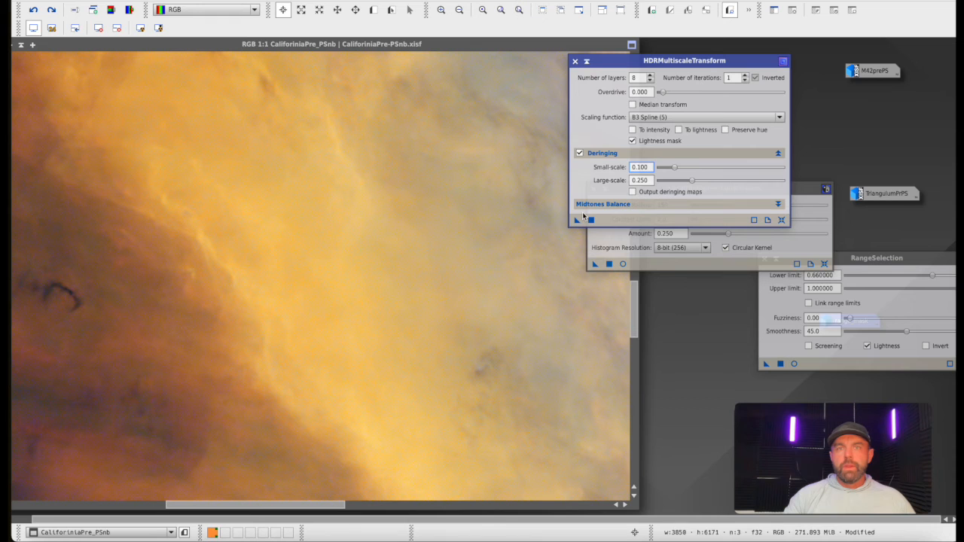
{"action": "mouse_move", "coordinate": [576, 220]}
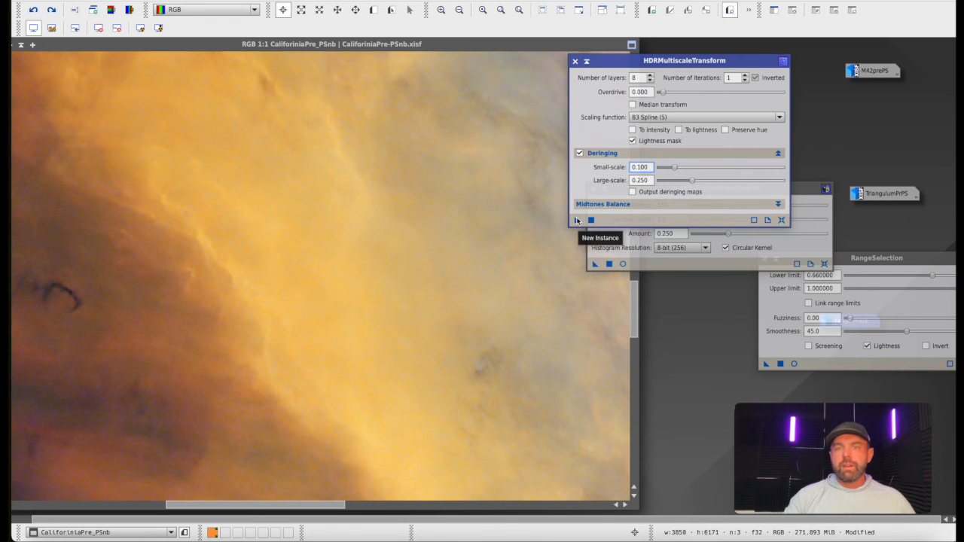
{"action": "mouse_move", "coordinate": [641, 180]}
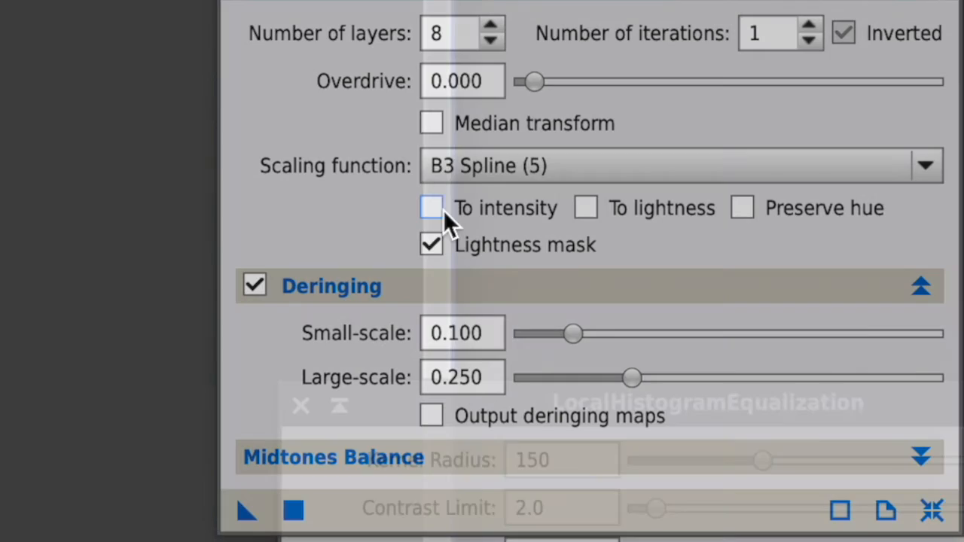
{"action": "left_click", "coordinate": [430, 208]}
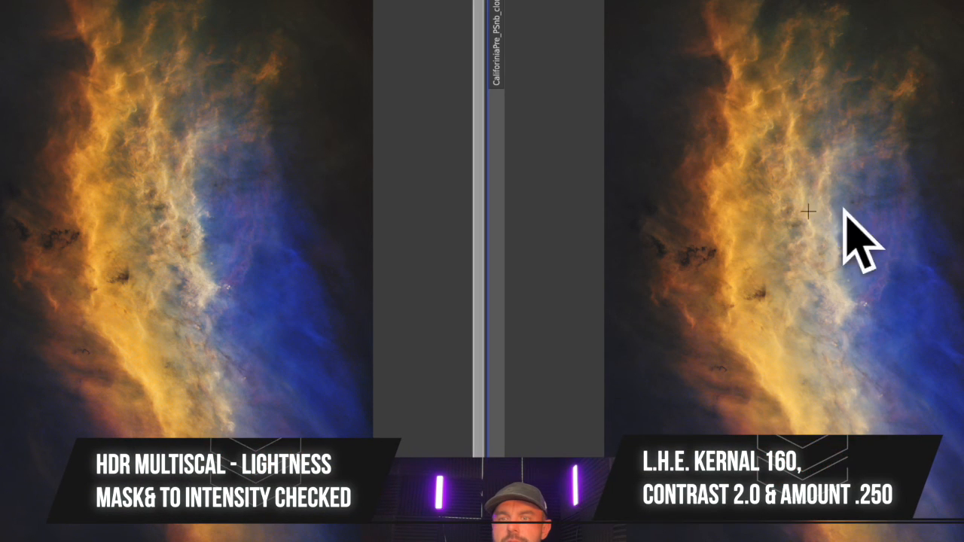
{"action": "mouse_move", "coordinate": [136, 226]}
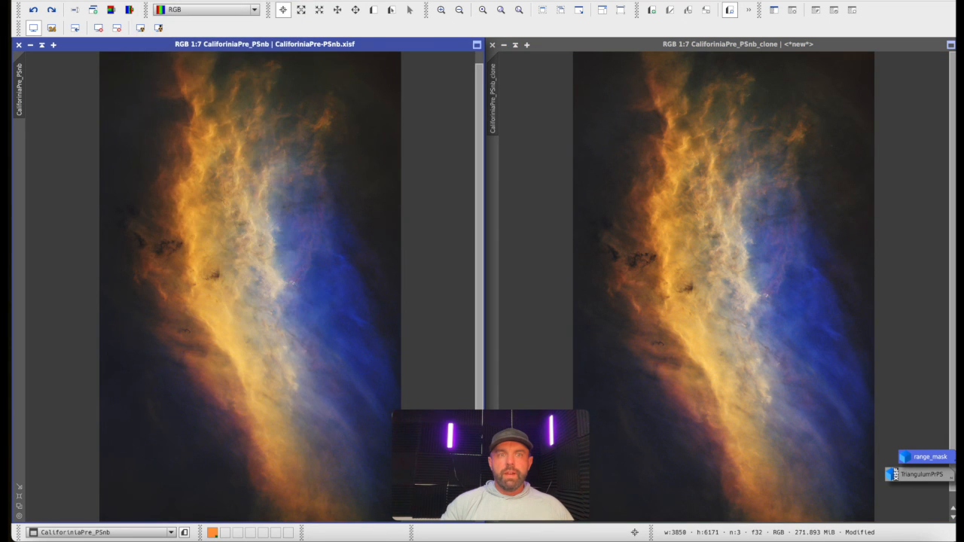
{"action": "mouse_move", "coordinate": [301, 102]}
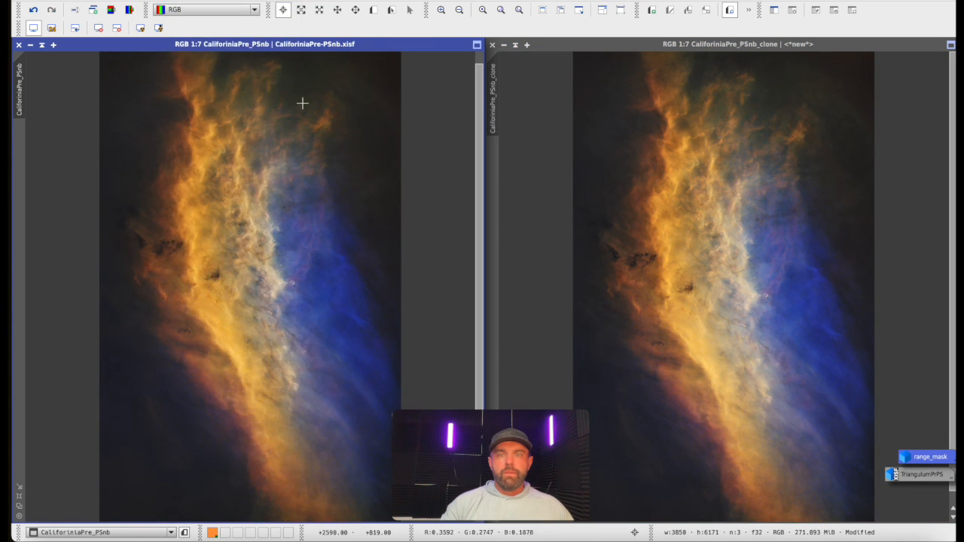